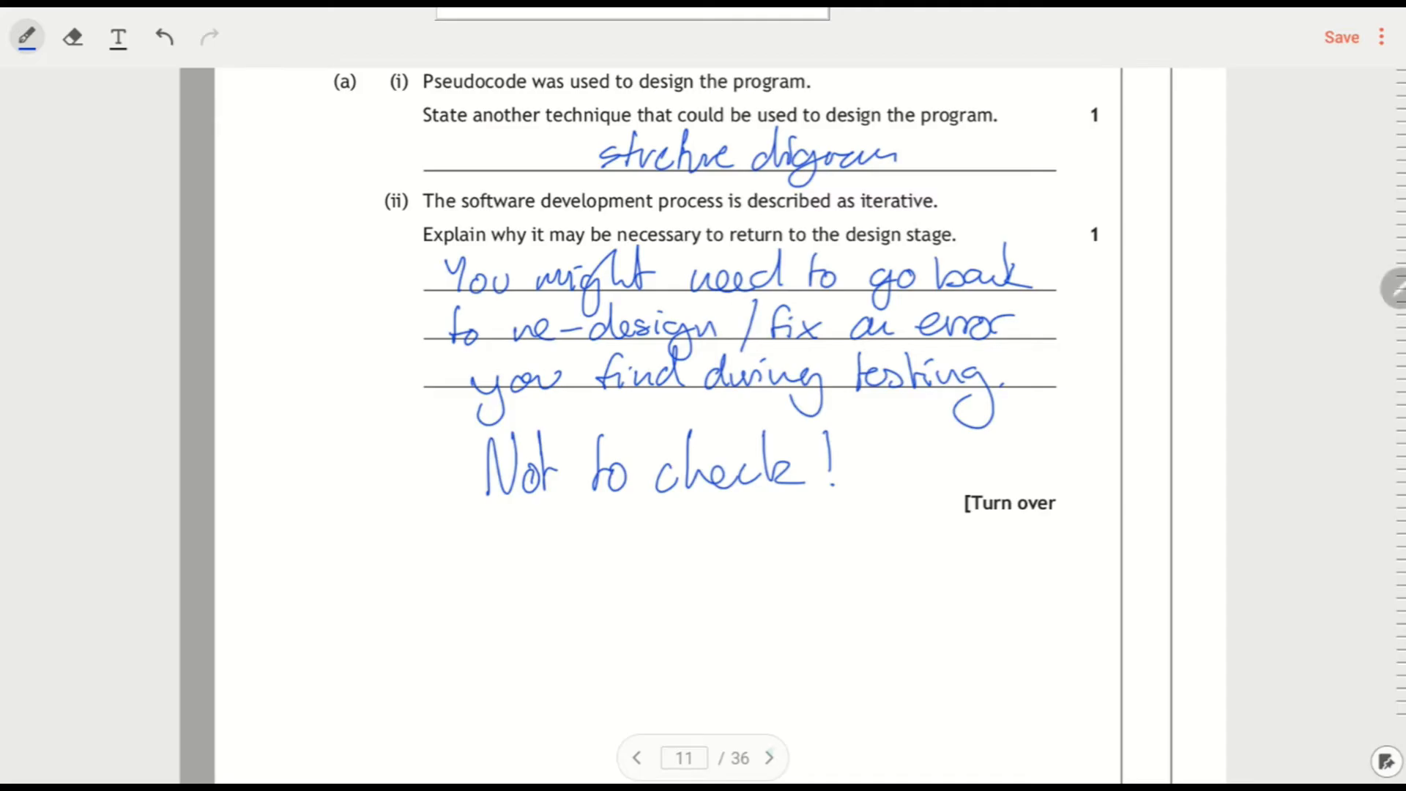
- Advance to page 12 and mark the £50,000–£600,000 range and 'valid' in 9(b)(i)
{"action": "left_click", "coordinate": [769, 757]}
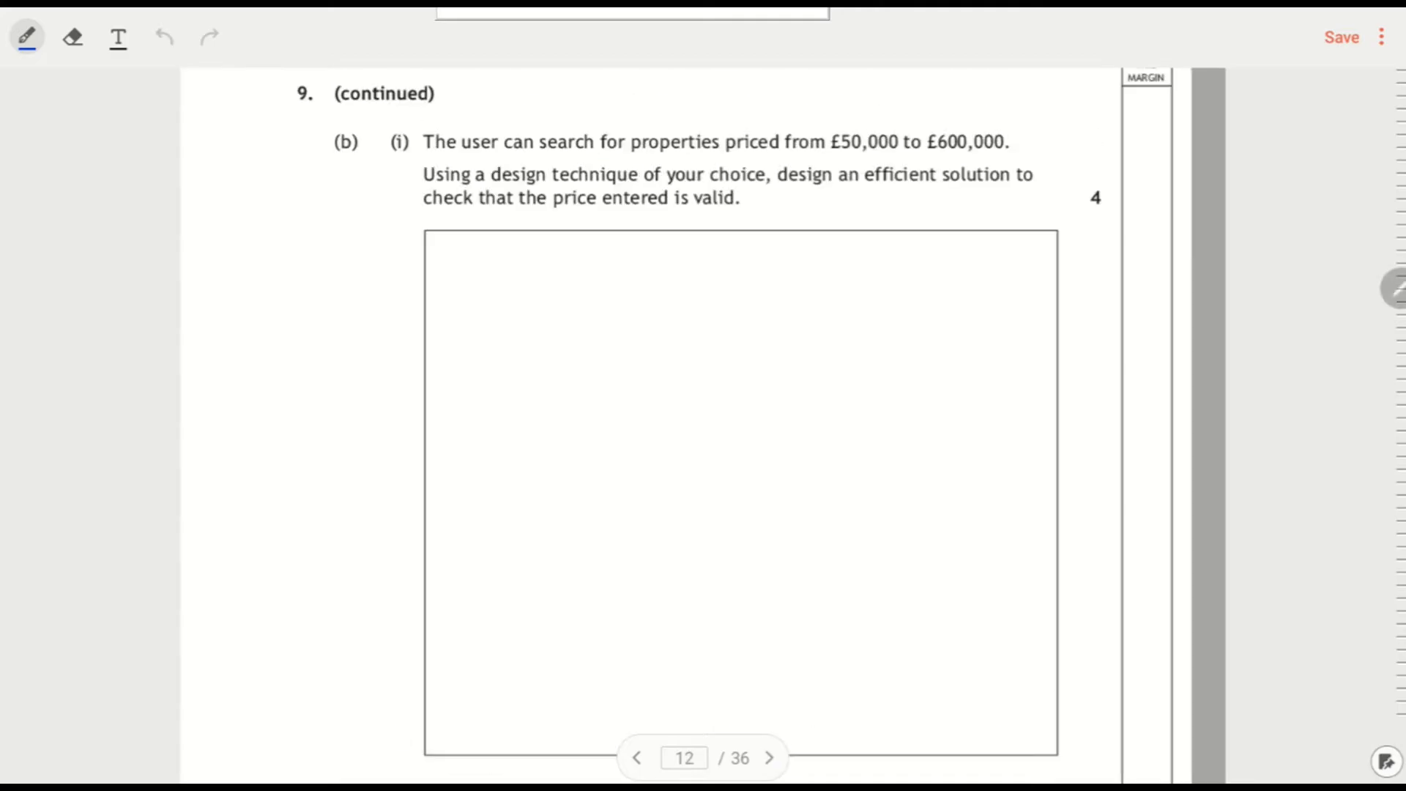
{"action": "scroll", "scroll_direction": "down", "scroll_amount": 3}
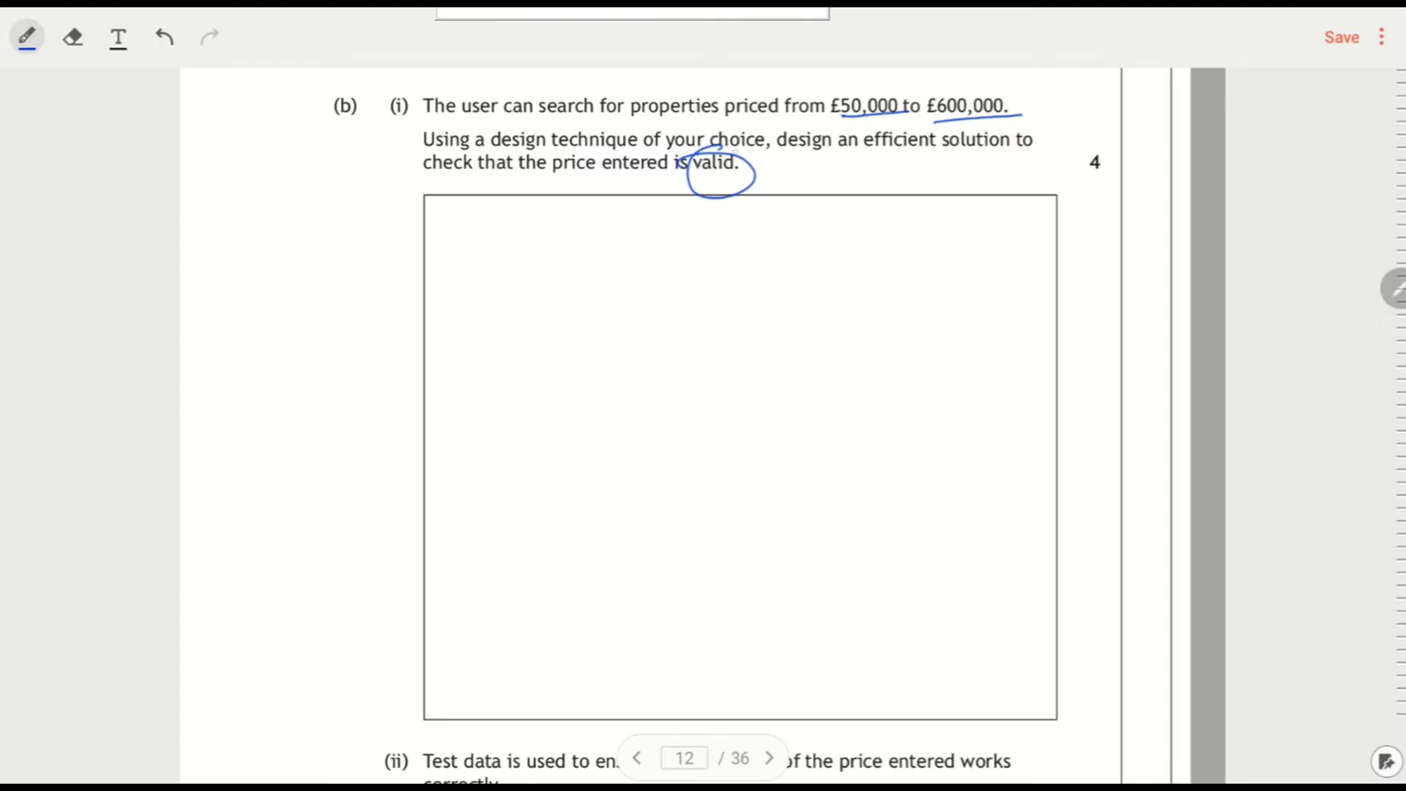
- Handwrite 'Input val. / always while / Never if/else' in the left margin by 9(b)(i)
{"action": "left_click_drag", "start_coordinate": [215, 162], "coordinate": [269, 287]}
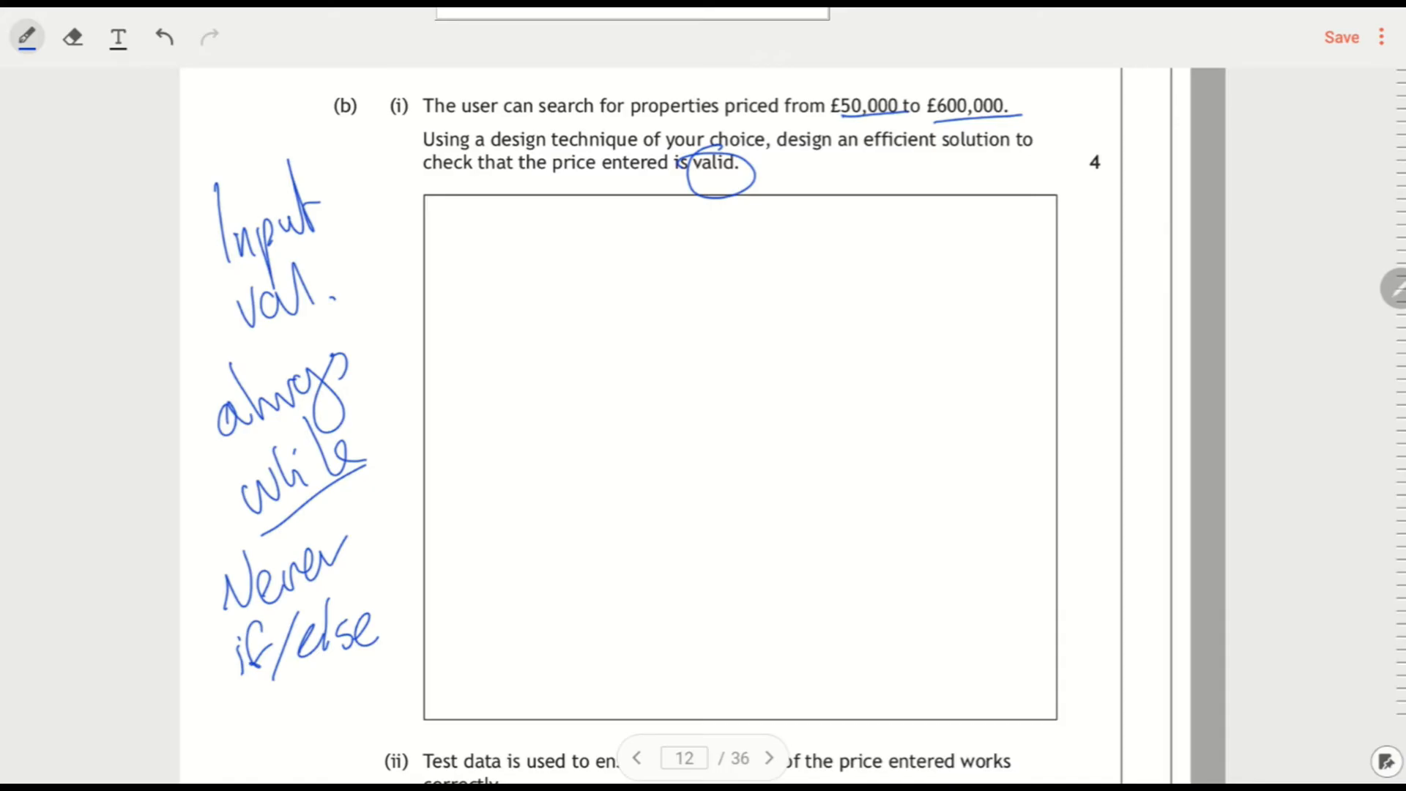
{"action": "scroll", "scroll_direction": "down", "scroll_amount": 3}
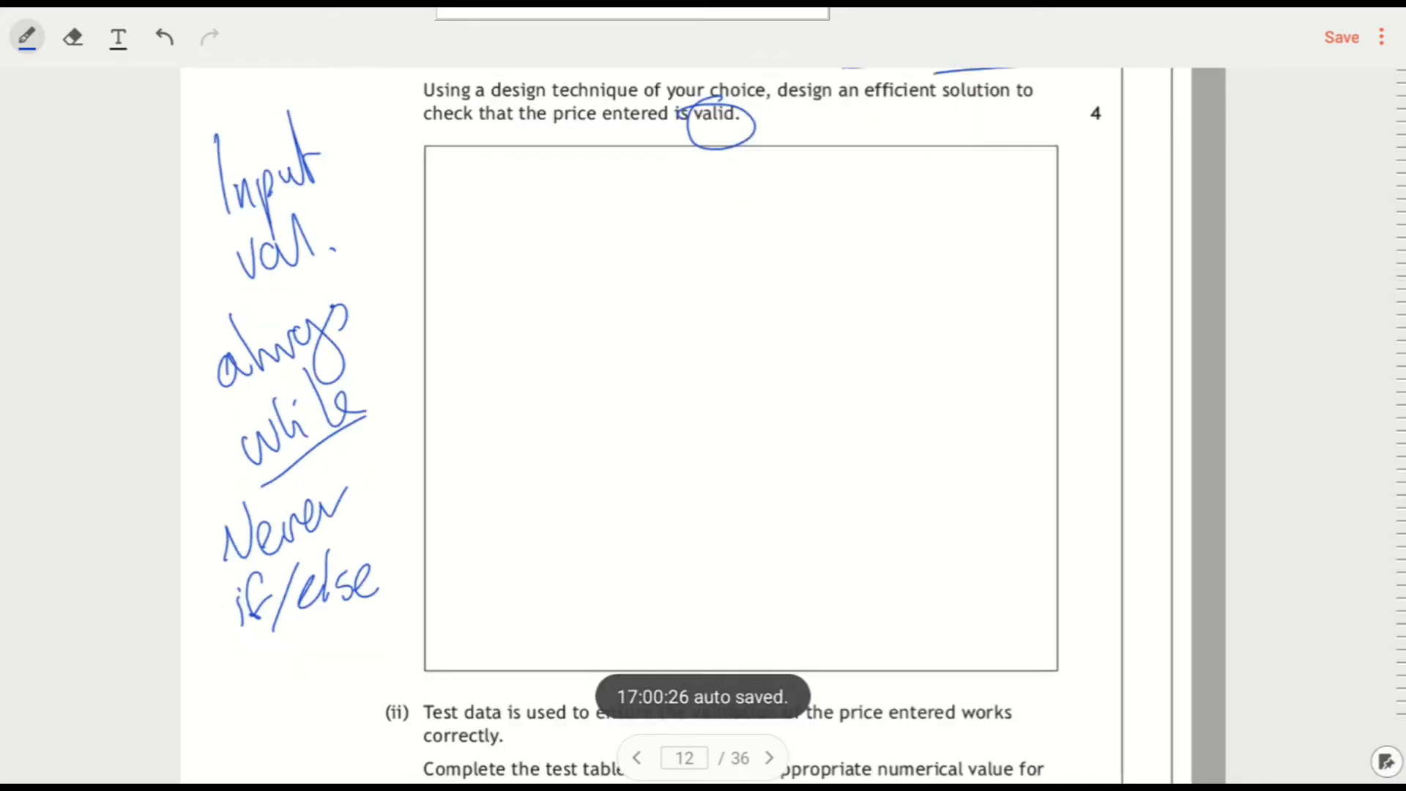
{"action": "scroll", "scroll_direction": "up", "scroll_amount": 3}
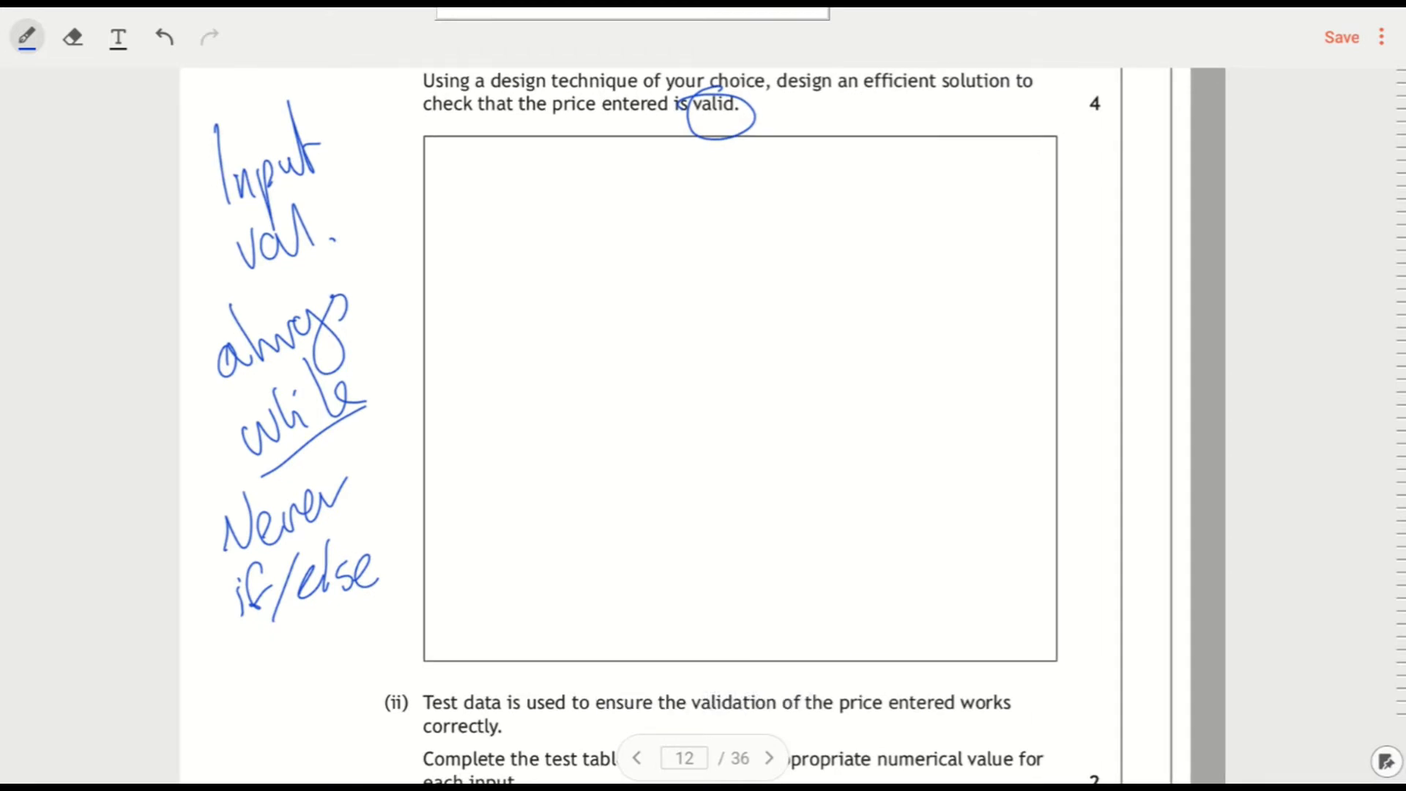
{"action": "scroll", "scroll_direction": "up", "scroll_amount": 3}
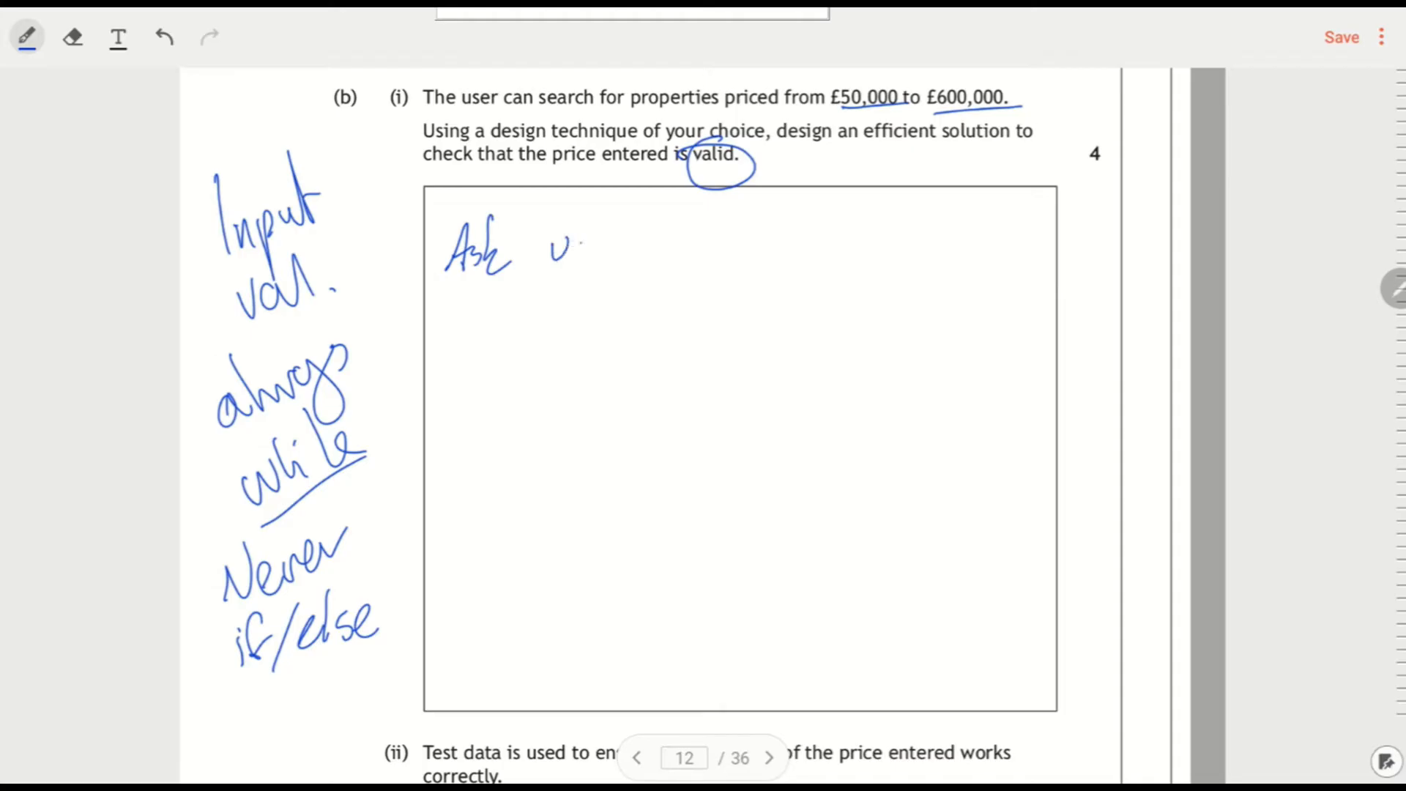
- Handwrite the price validation while-loop (<50000 or >600000 re-asks) in the 9(b)(i) box
{"action": "left_click_drag", "start_coordinate": [583, 250], "coordinate": [709, 250]}
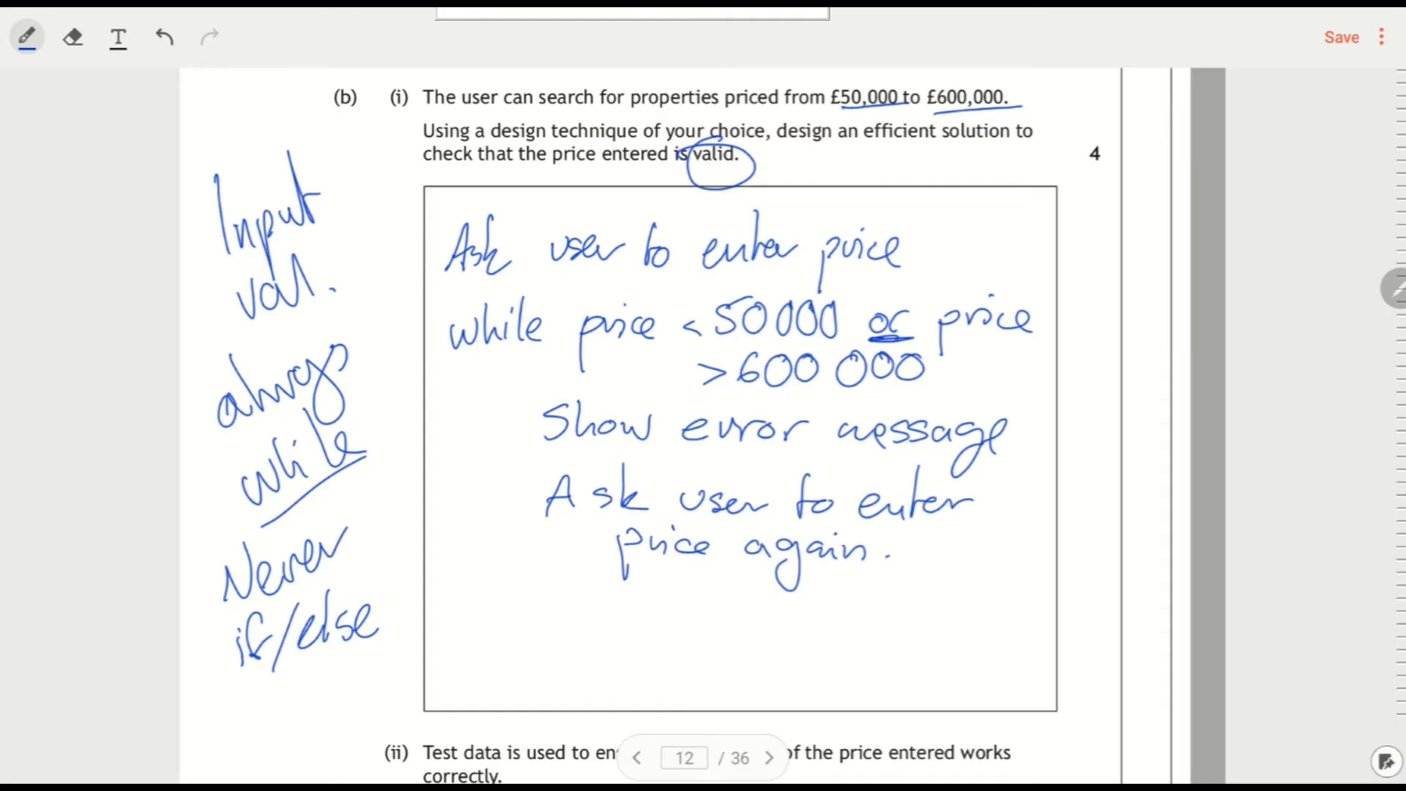
{"action": "scroll", "scroll_direction": "down", "scroll_amount": 3}
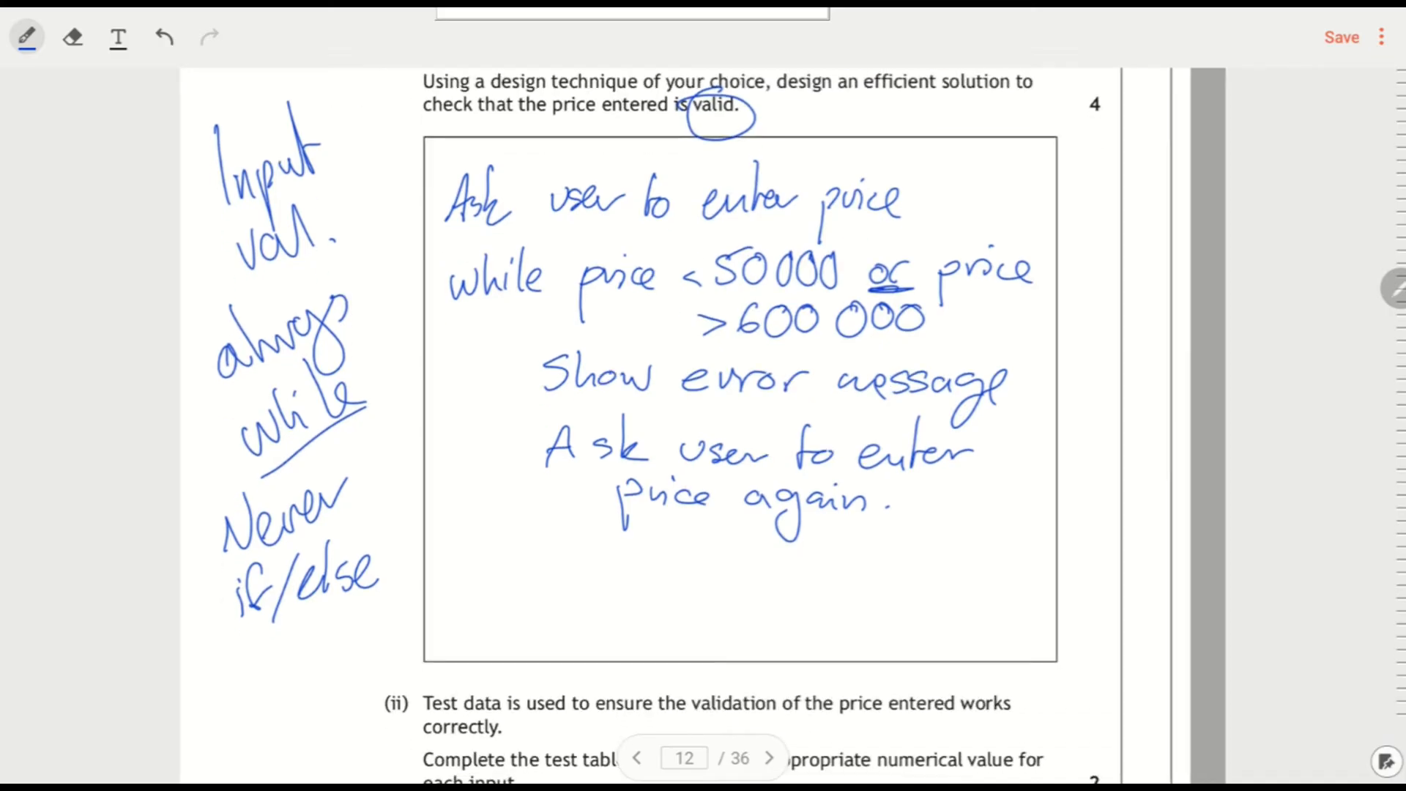
{"action": "scroll", "scroll_direction": "down", "scroll_amount": 3}
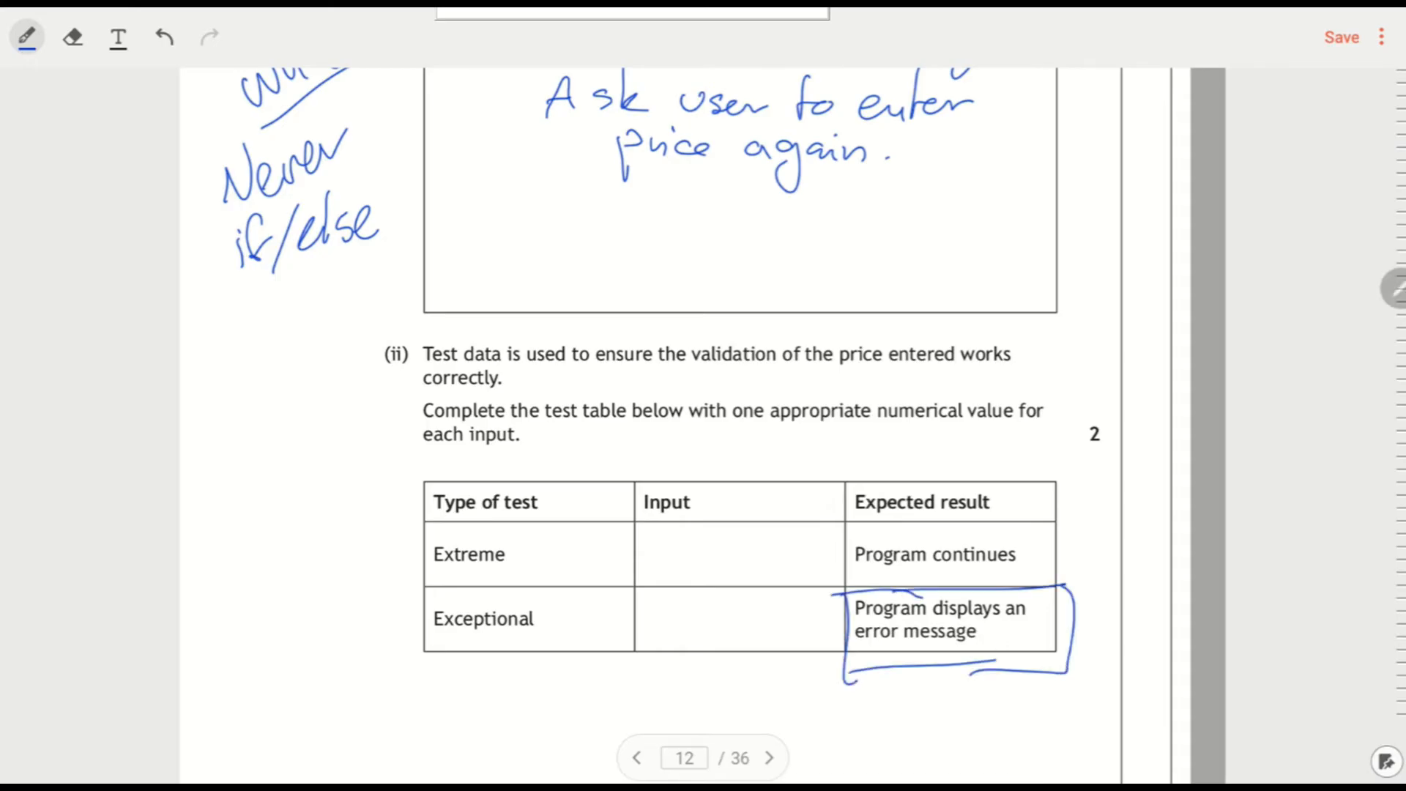
- Box the error-message result cell and underline 'numerical value' in 9(b)(ii)
{"action": "scroll", "scroll_direction": "down", "scroll_amount": 3}
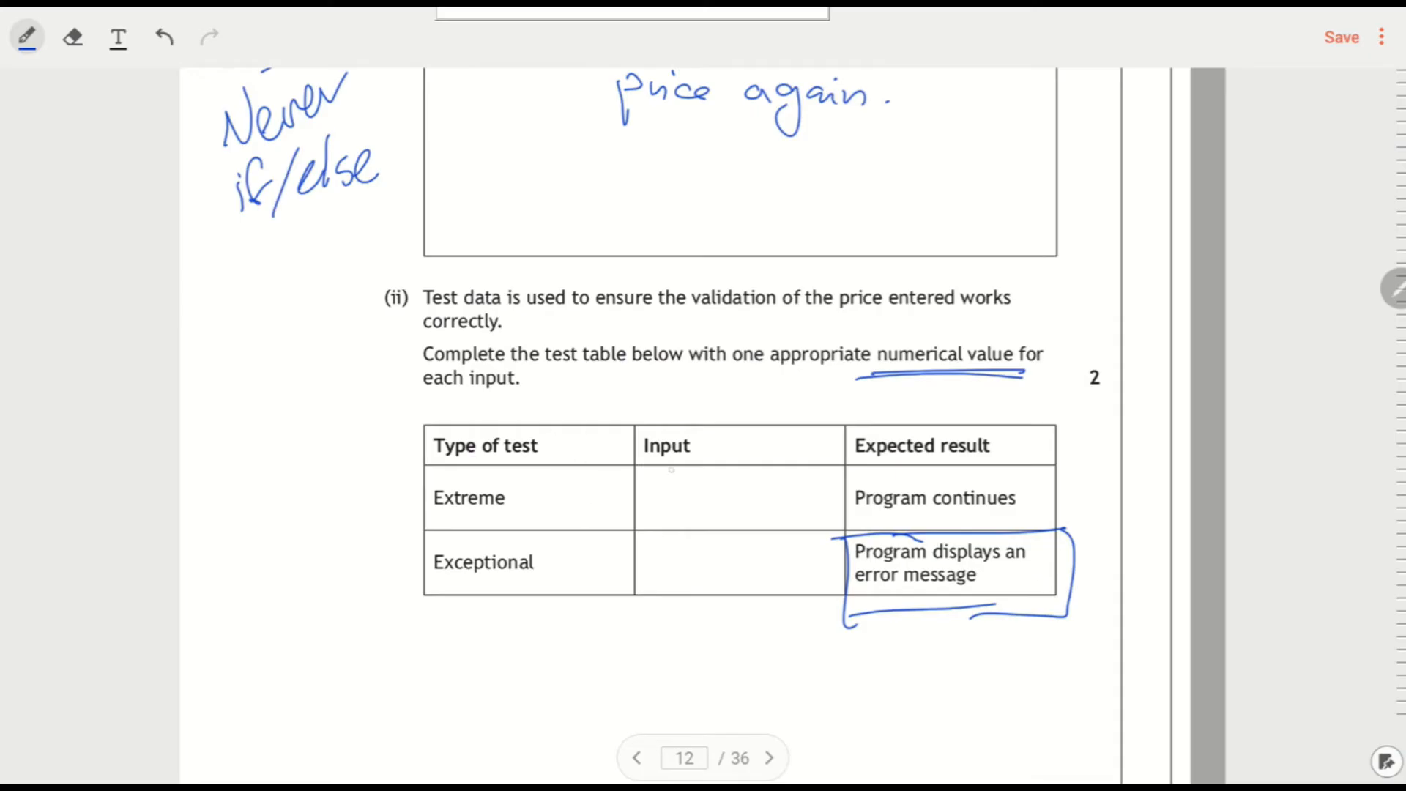
{"action": "scroll", "scroll_direction": "up", "scroll_amount": 3}
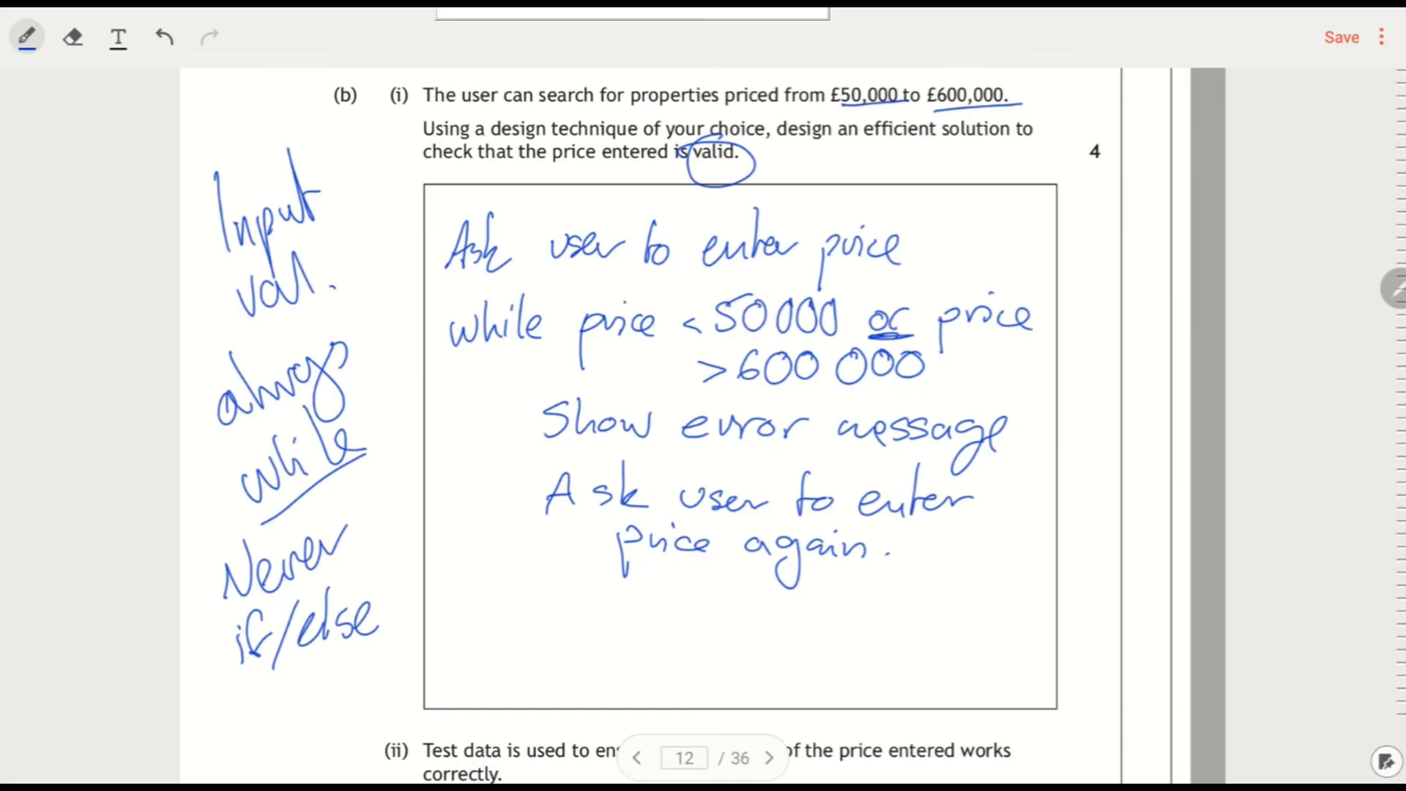
{"action": "scroll", "scroll_direction": "down", "scroll_amount": 3}
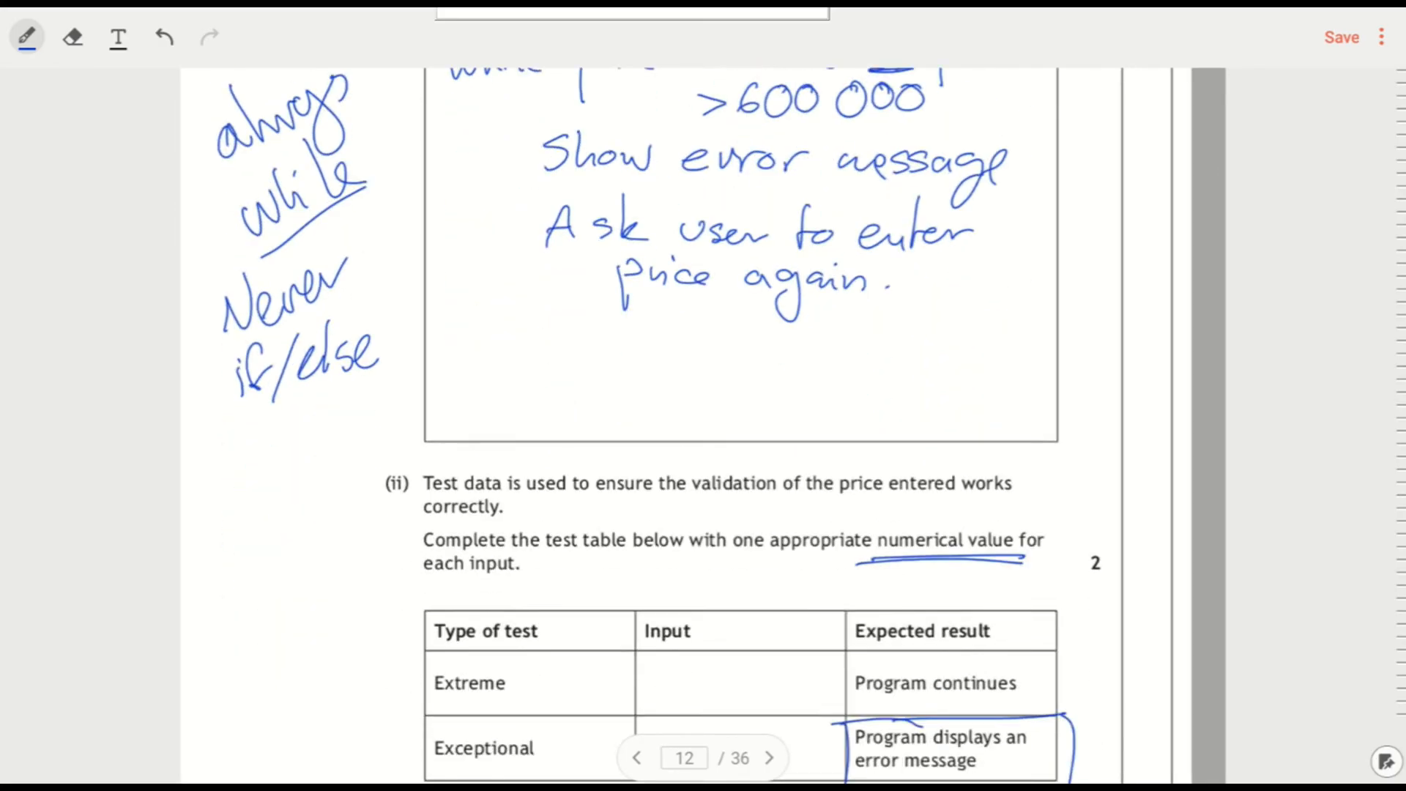
- Write 600 000 as Extreme and 12 as Exceptional in the test table, then reach page 13
{"action": "left_click", "coordinate": [636, 757]}
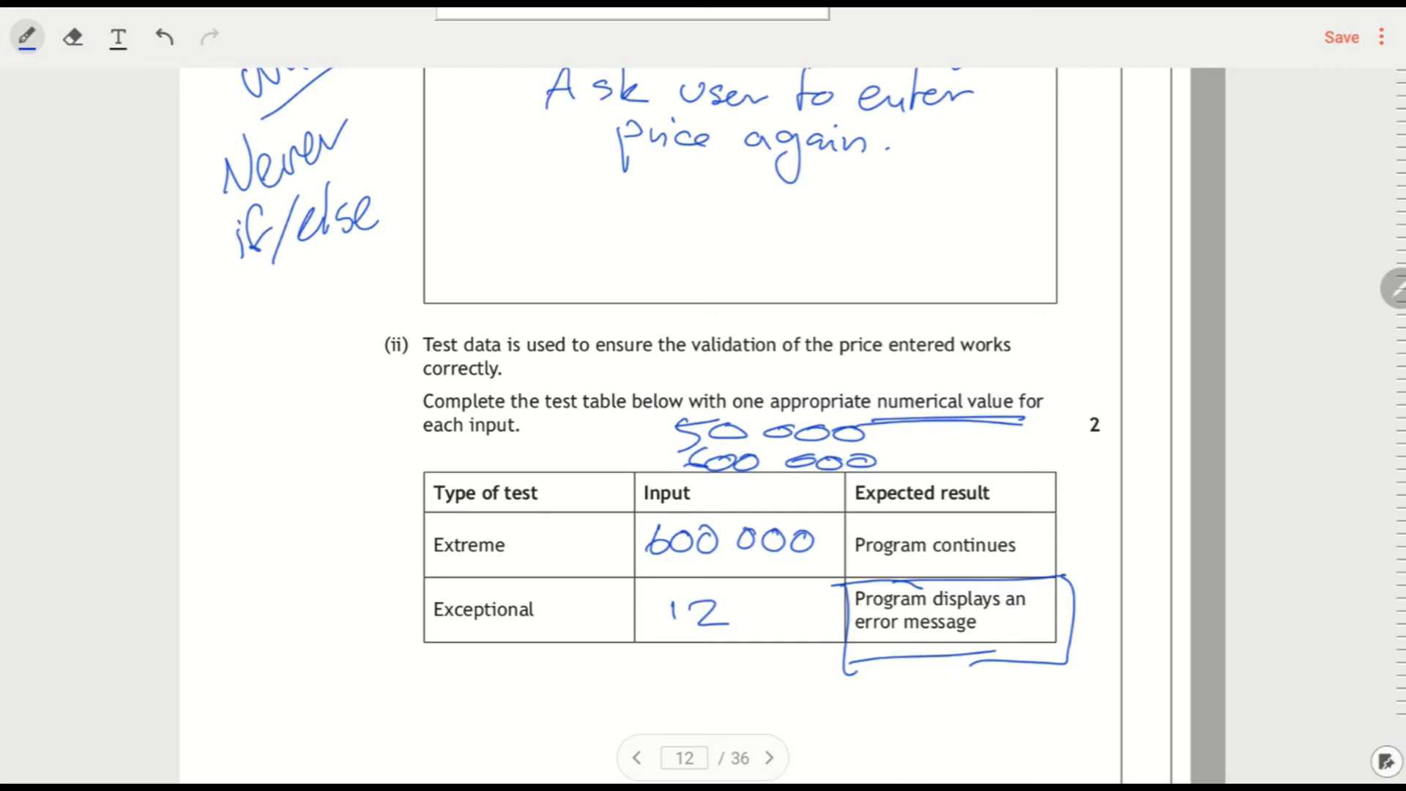
{"action": "scroll", "scroll_direction": "up", "scroll_amount": 3}
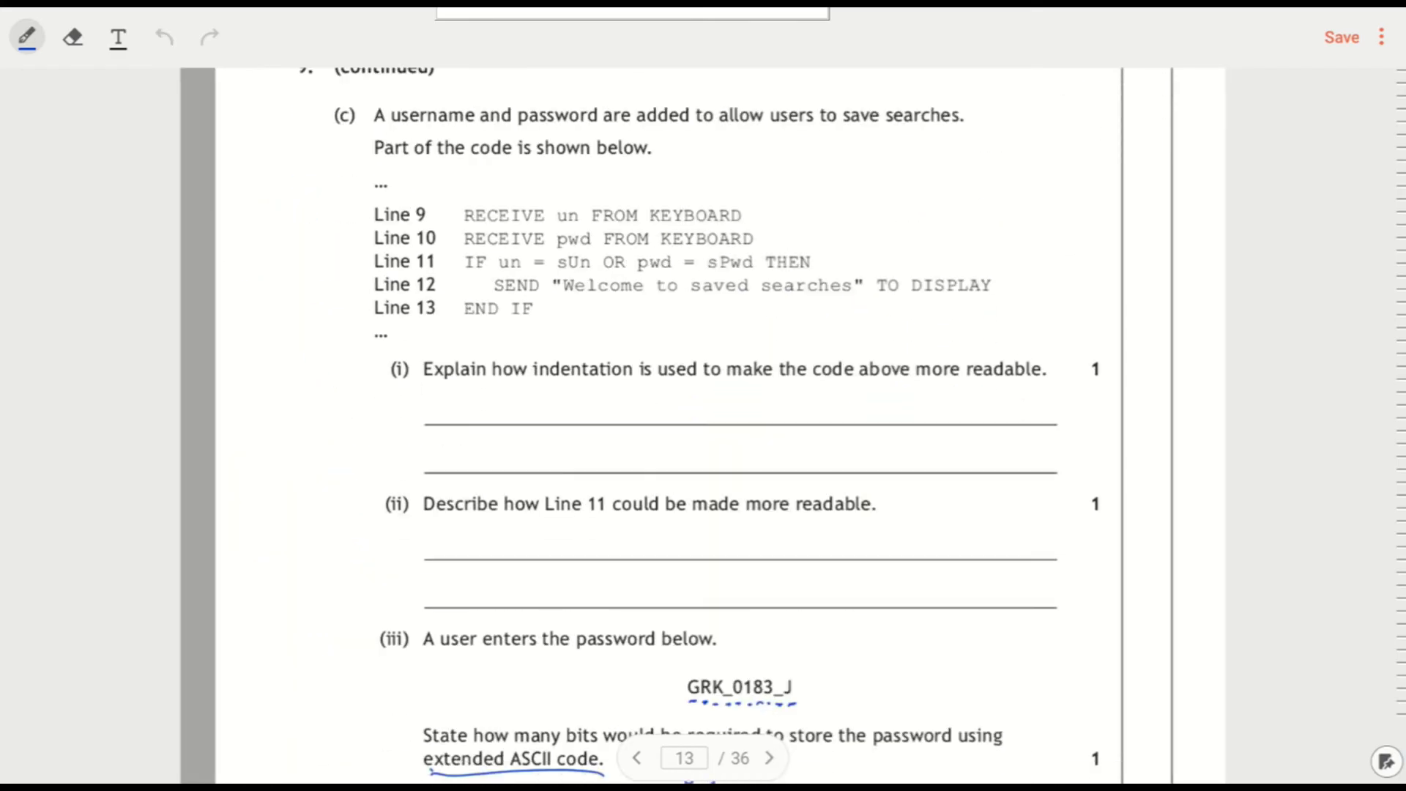
- Draw a bracket down the left of code lines 9–13 on page 13
{"action": "scroll", "scroll_direction": "up", "scroll_amount": 3}
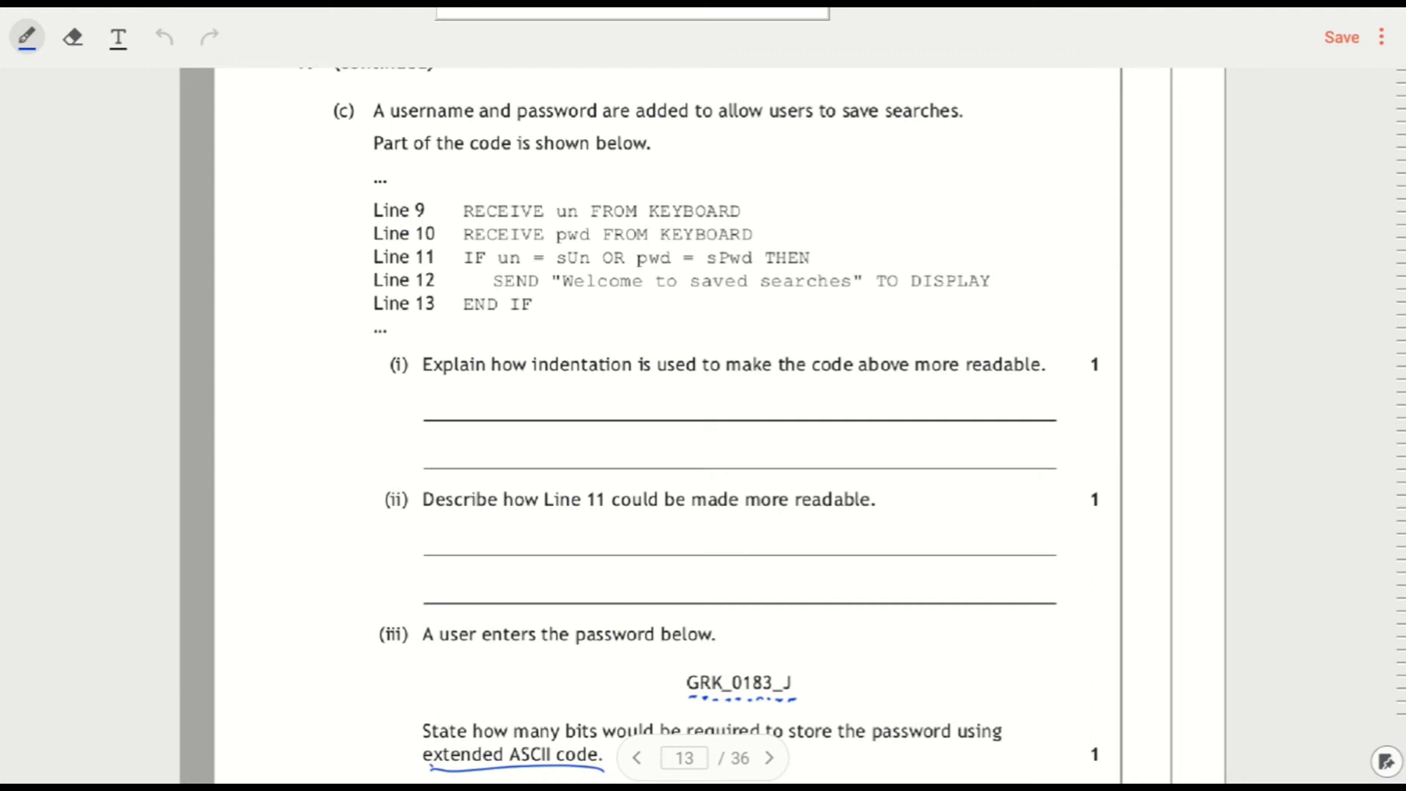
{"action": "left_click_drag", "start_coordinate": [343, 170], "coordinate": [343, 322]}
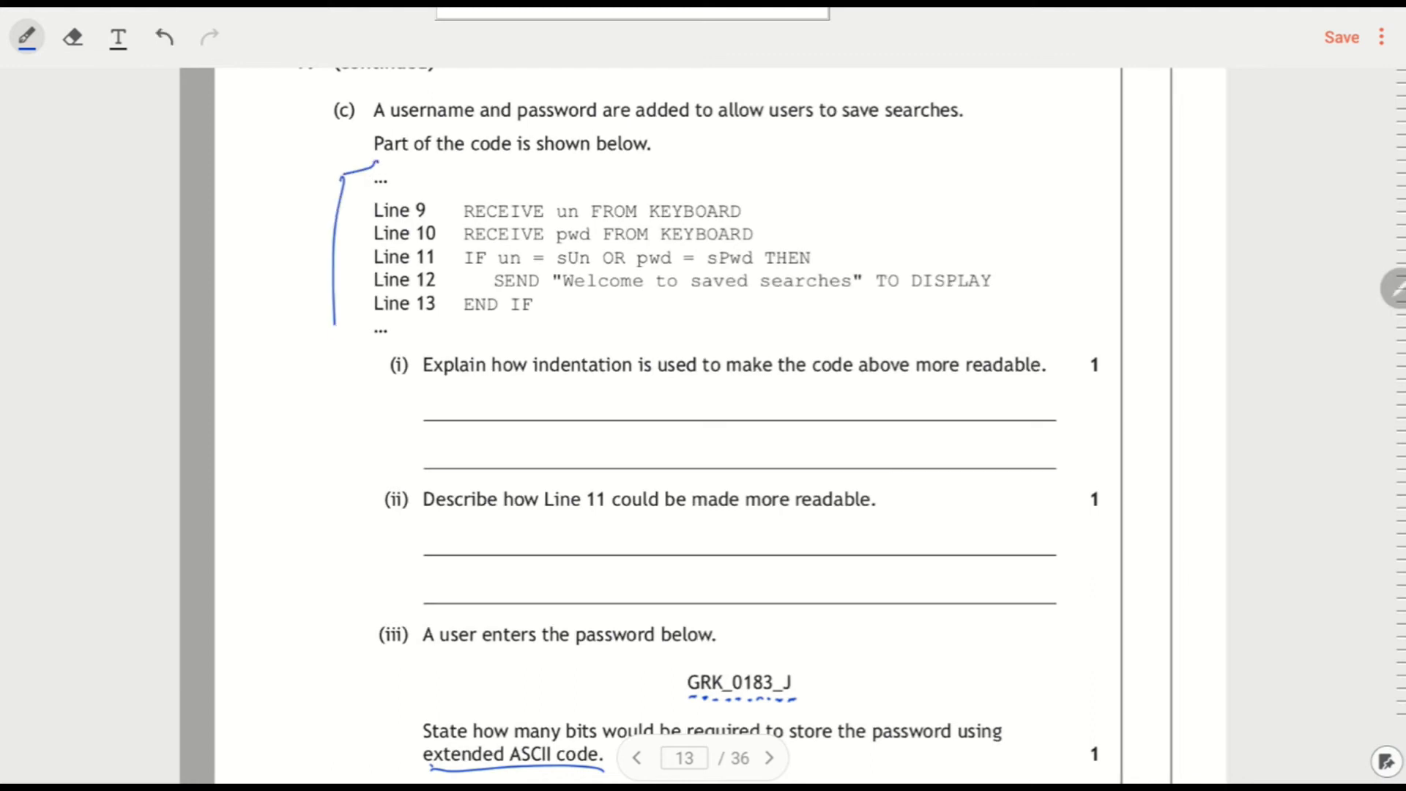
{"action": "left_click_drag", "start_coordinate": [339, 304], "coordinate": [359, 345]}
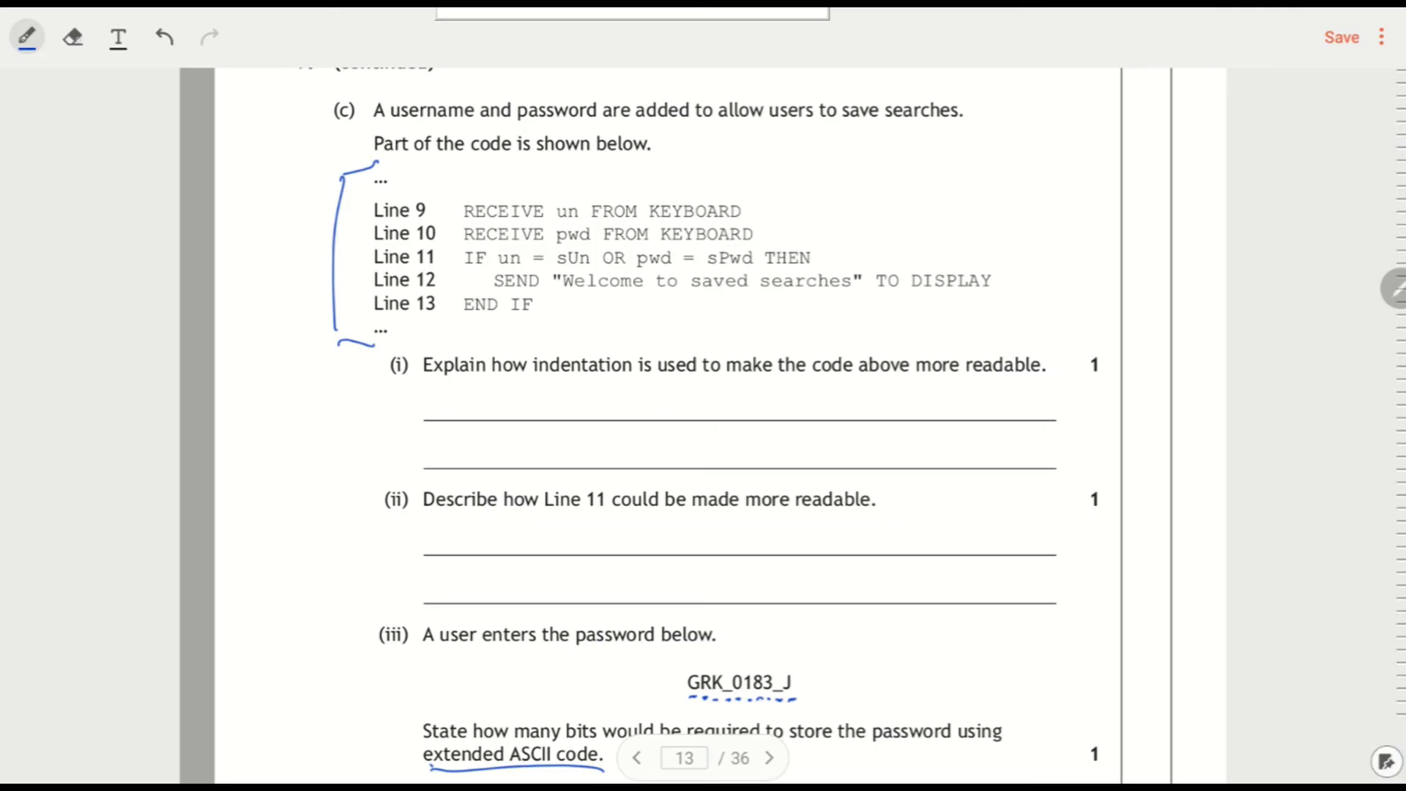
{"action": "left_click", "coordinate": [25, 37]}
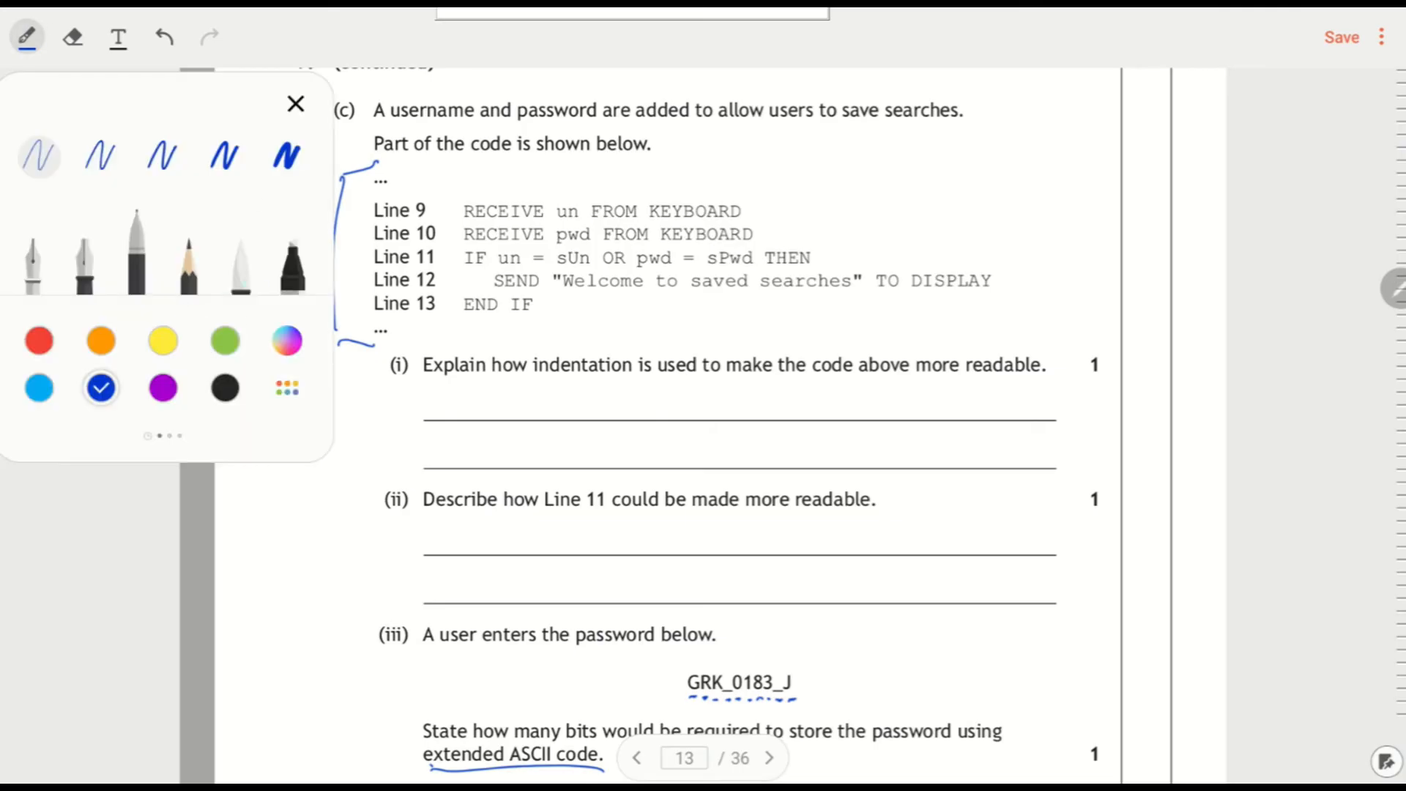
- Highlight un, pwd, sUn and sPwd in yellow, then switch back to the blue pen
{"action": "left_click", "coordinate": [295, 103]}
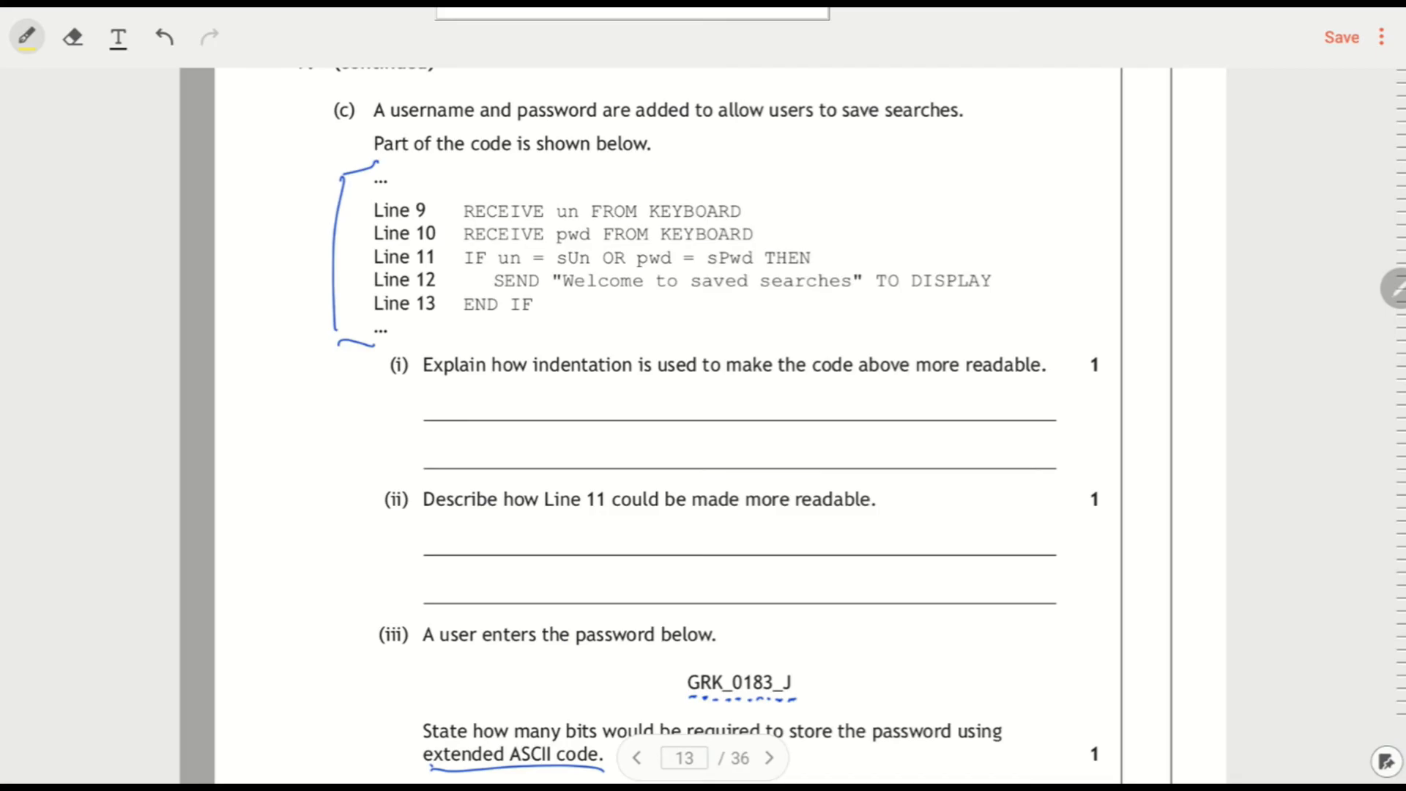
{"action": "double_click", "coordinate": [569, 211]}
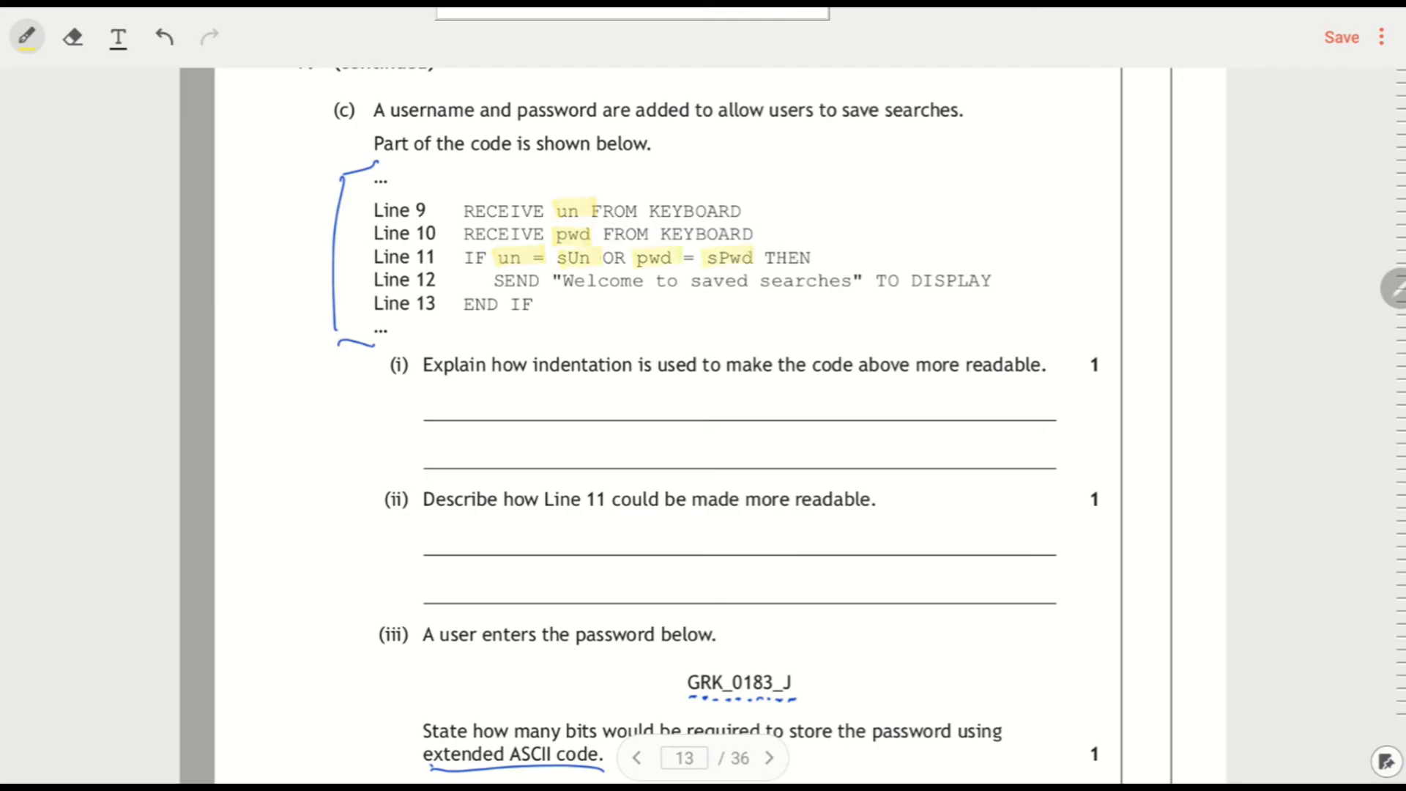
{"action": "left_click", "coordinate": [26, 36]}
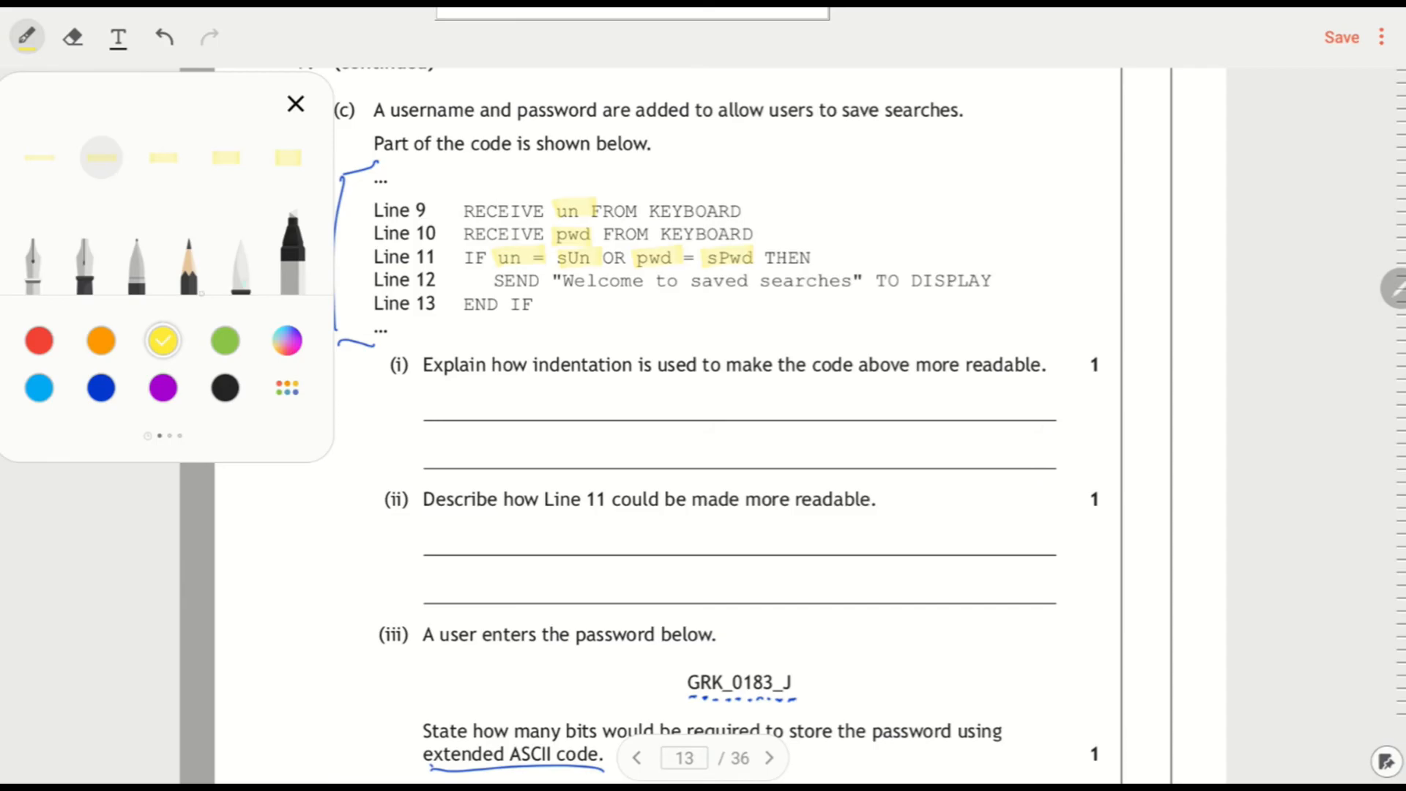
{"action": "left_click", "coordinate": [101, 386]}
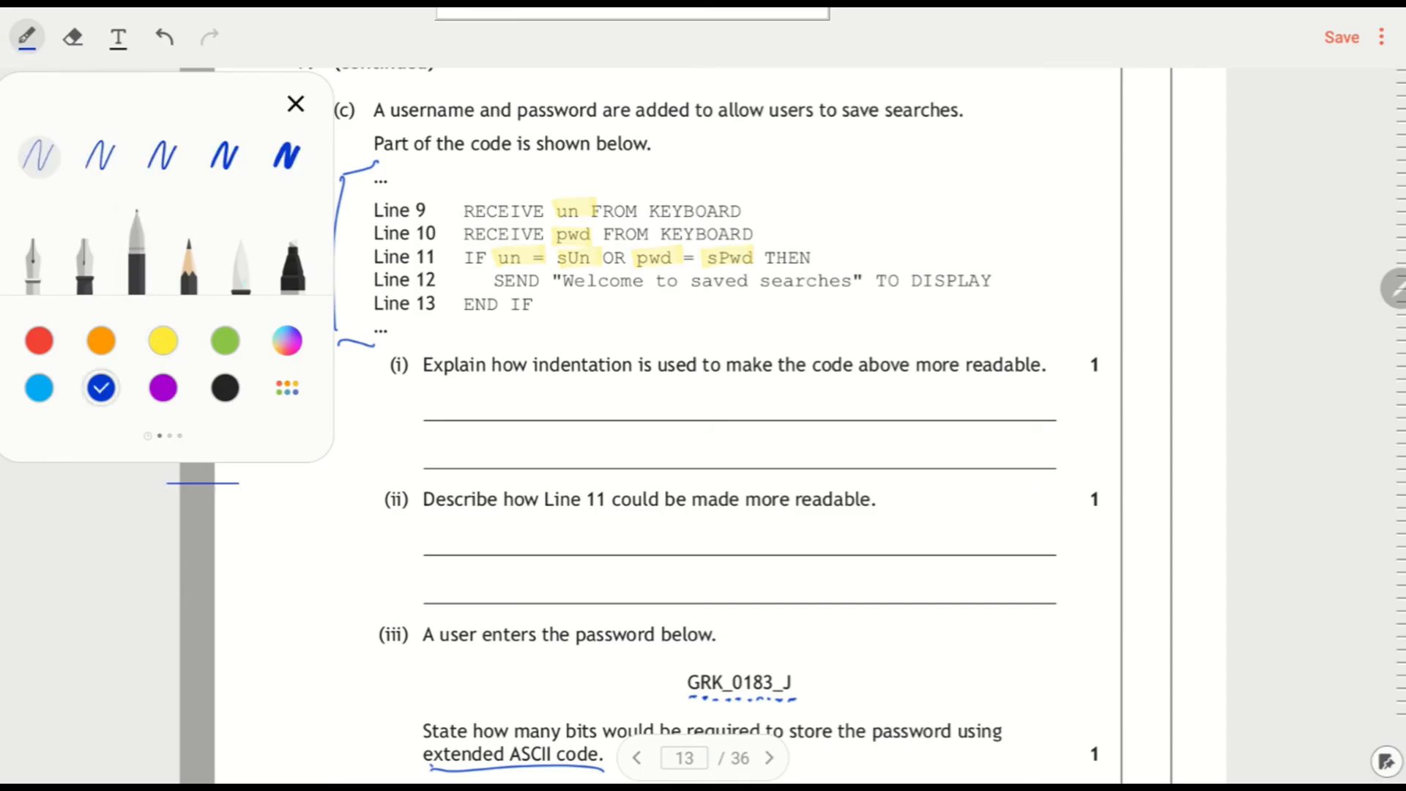
{"action": "left_click", "coordinate": [294, 102]}
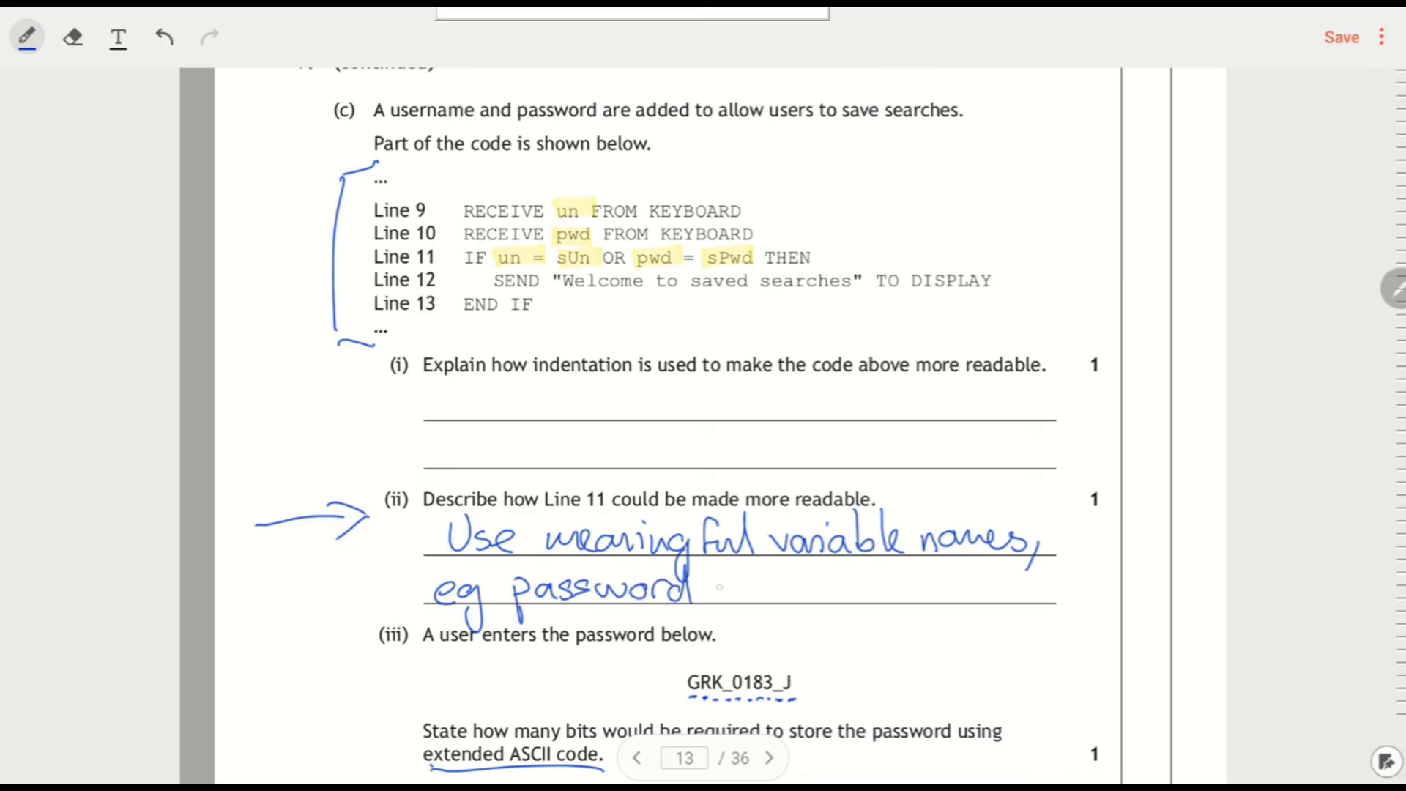
- Handwrite 'Use meaningful variable names, eg password instead of pwd' for 9(c)(ii)
{"action": "type", "text": "instead of pwd."}
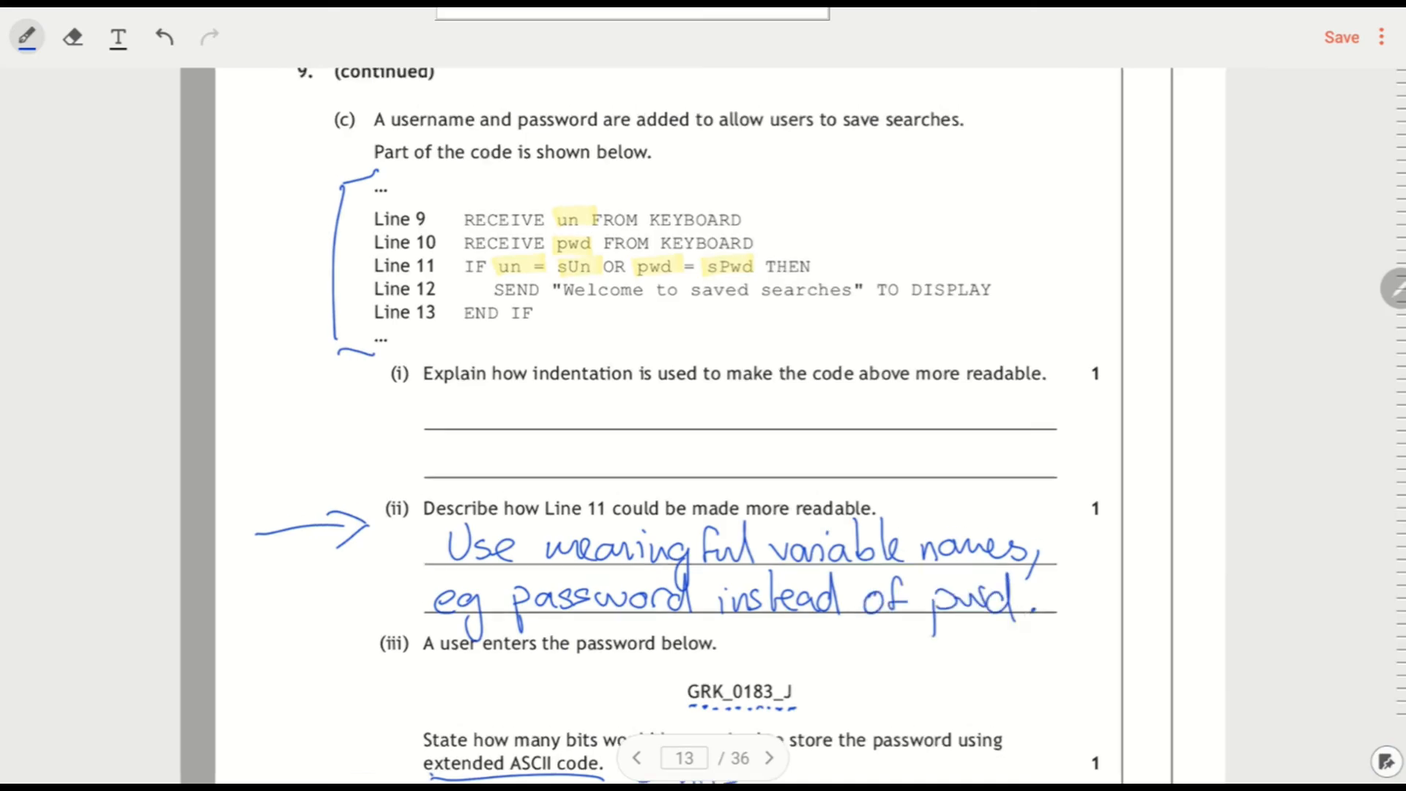
- Write that line 12's indentation shows it is inside the if statement for 9(c)(i)
{"action": "scroll", "scroll_direction": "up", "scroll_amount": 3}
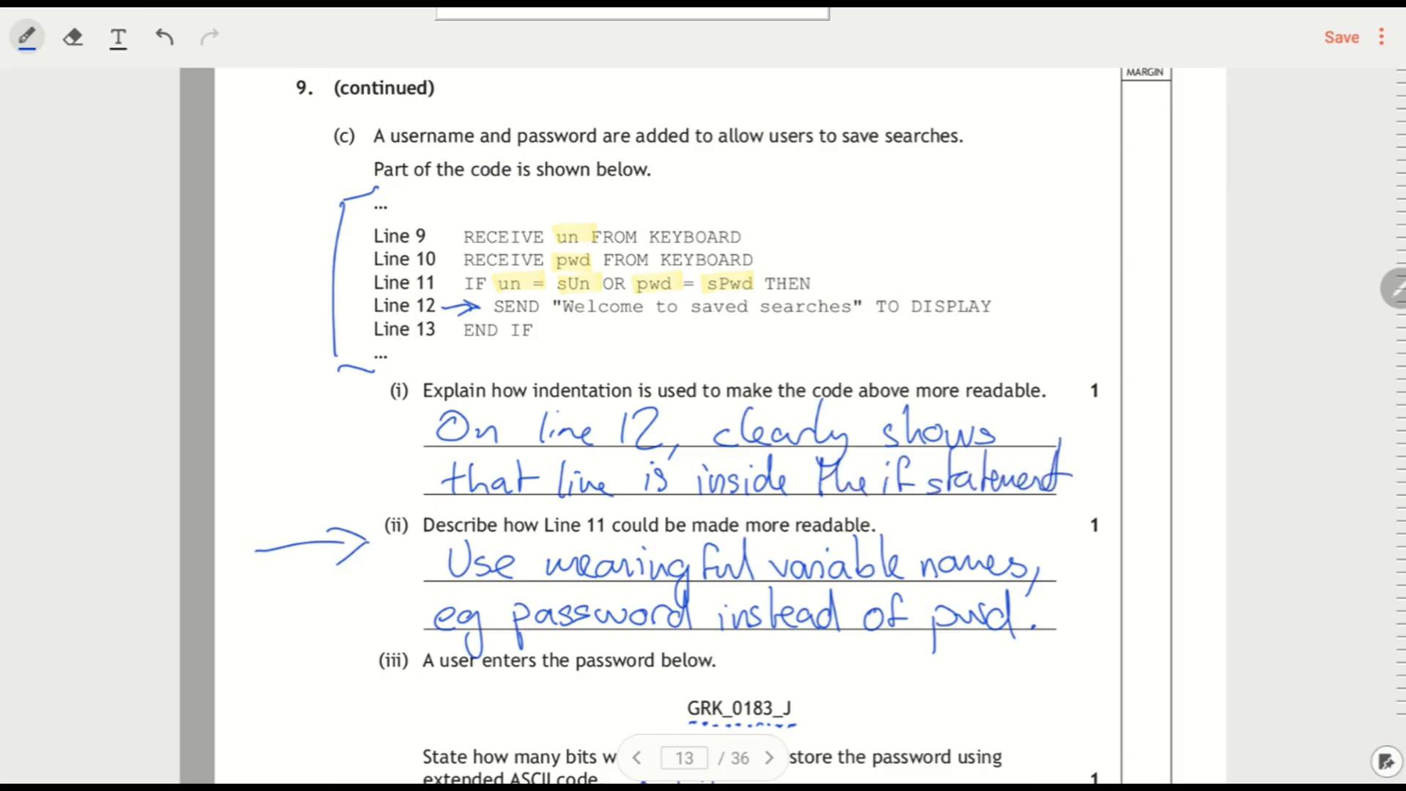
{"action": "scroll", "scroll_direction": "down", "scroll_amount": 3}
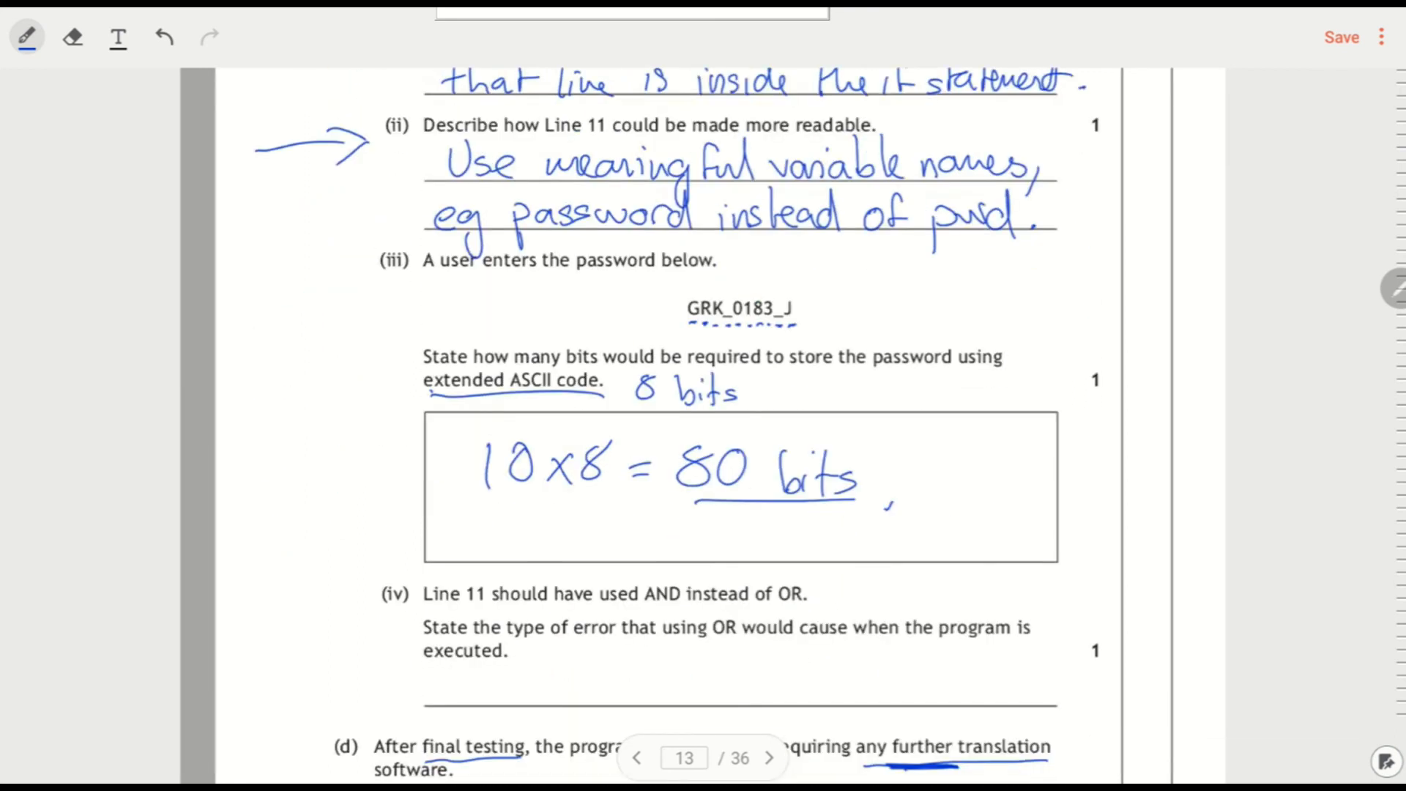
- Note Syntax/Logic/Execution beside 9(c)(iv) and answer 'Compiler' for 9(d)
{"action": "scroll", "scroll_direction": "down", "scroll_amount": 3}
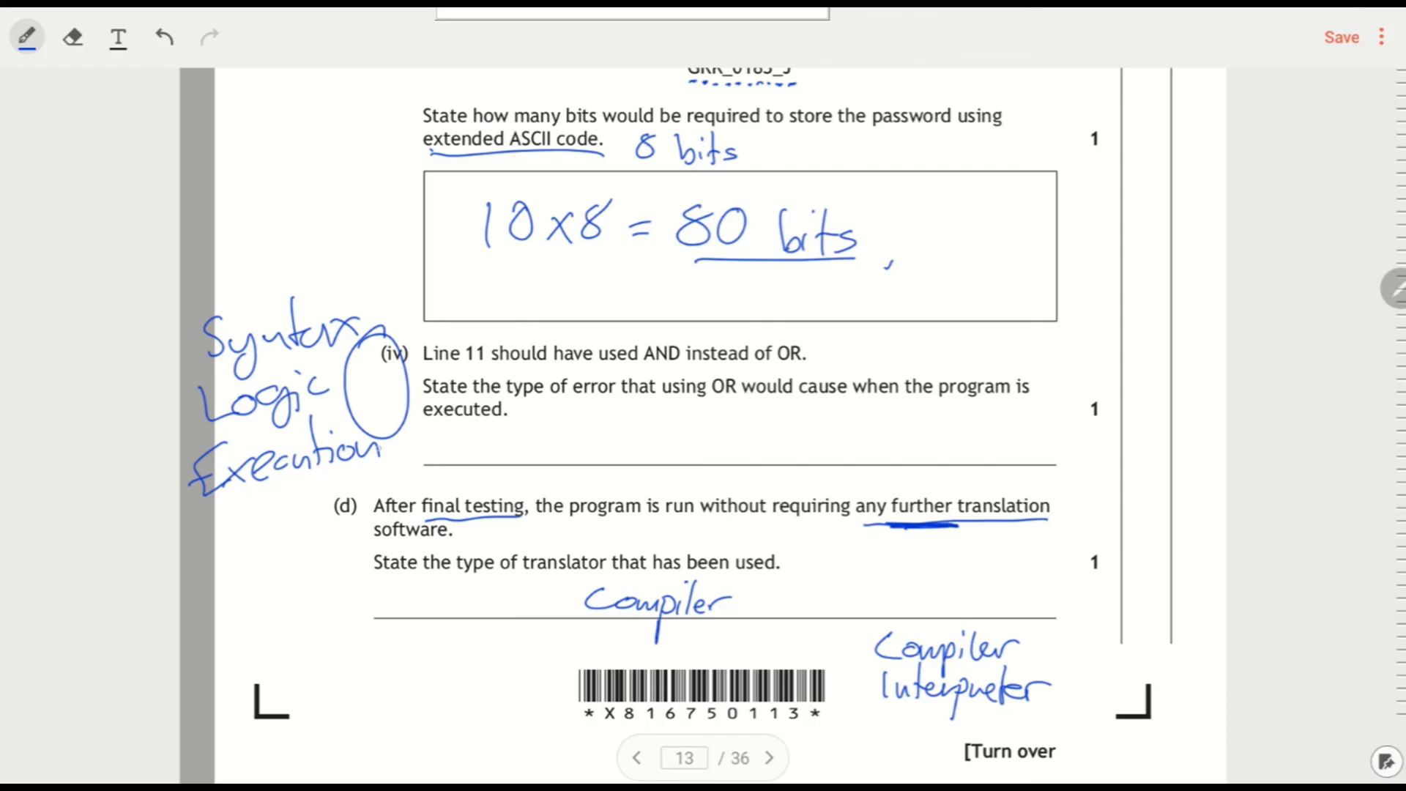
{"action": "scroll", "scroll_direction": "up", "scroll_amount": 3}
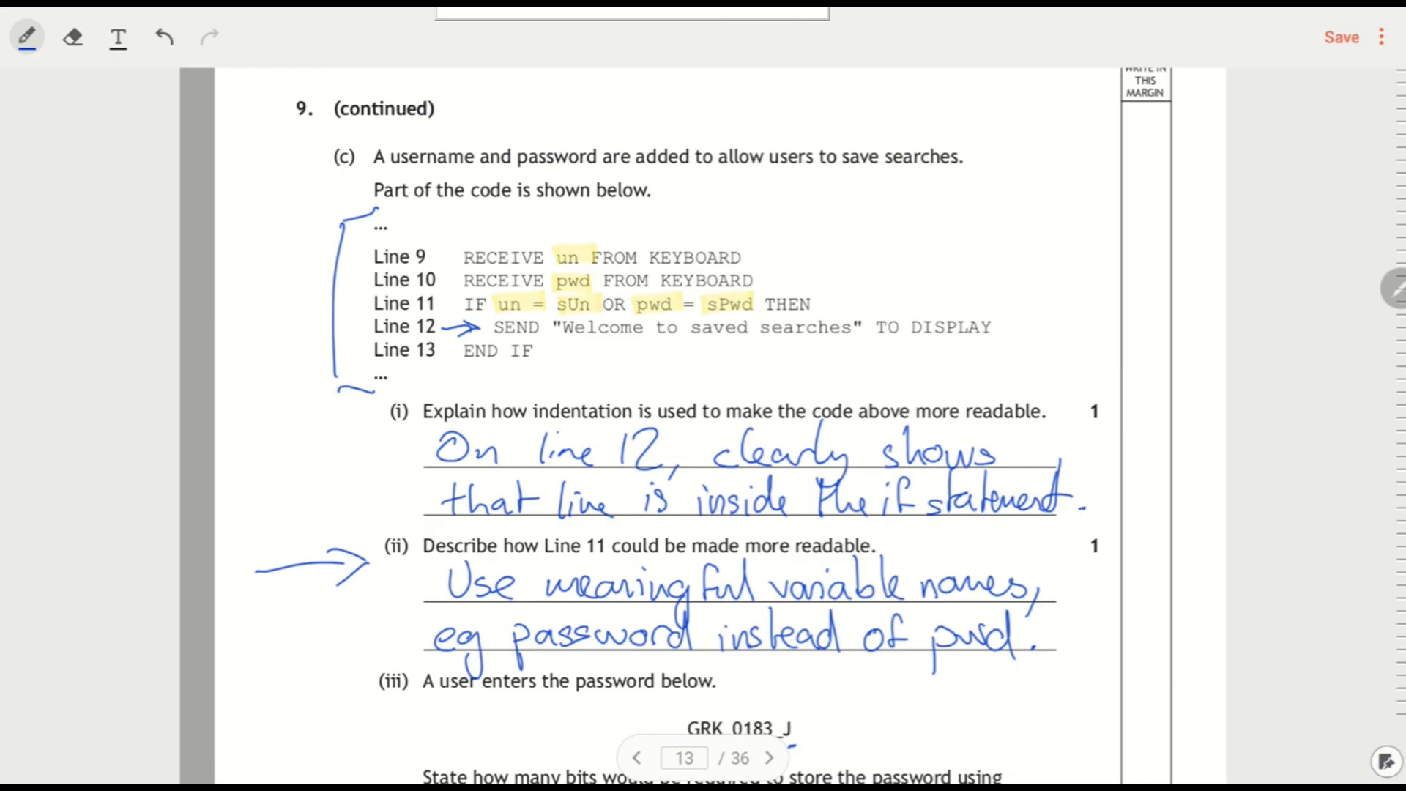
- Strike through Syntax, Logic and Execution in the margin and write 'Logic' on the 9(c)(iv) answer line
{"action": "scroll", "scroll_direction": "down", "scroll_amount": 3}
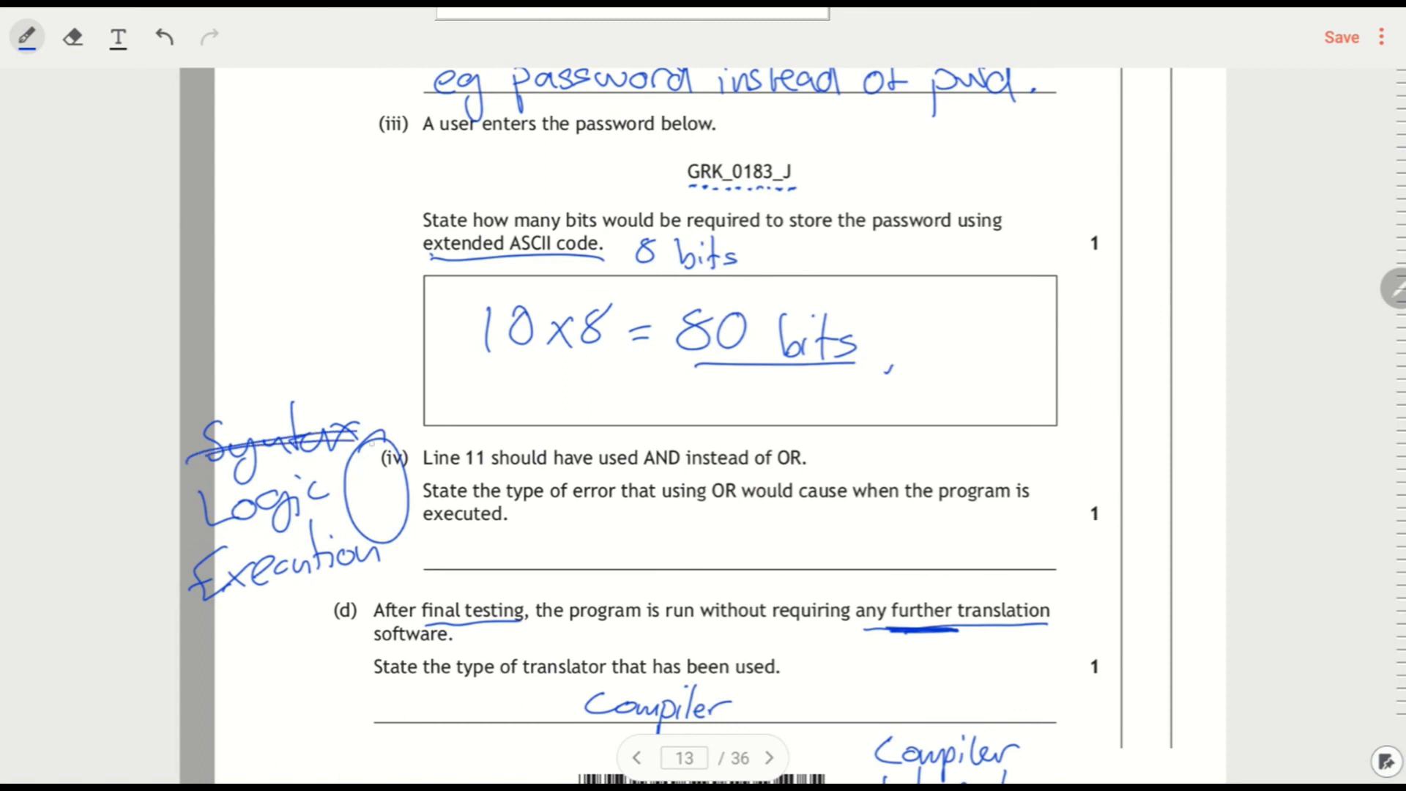
{"action": "scroll", "scroll_direction": "down", "scroll_amount": 3}
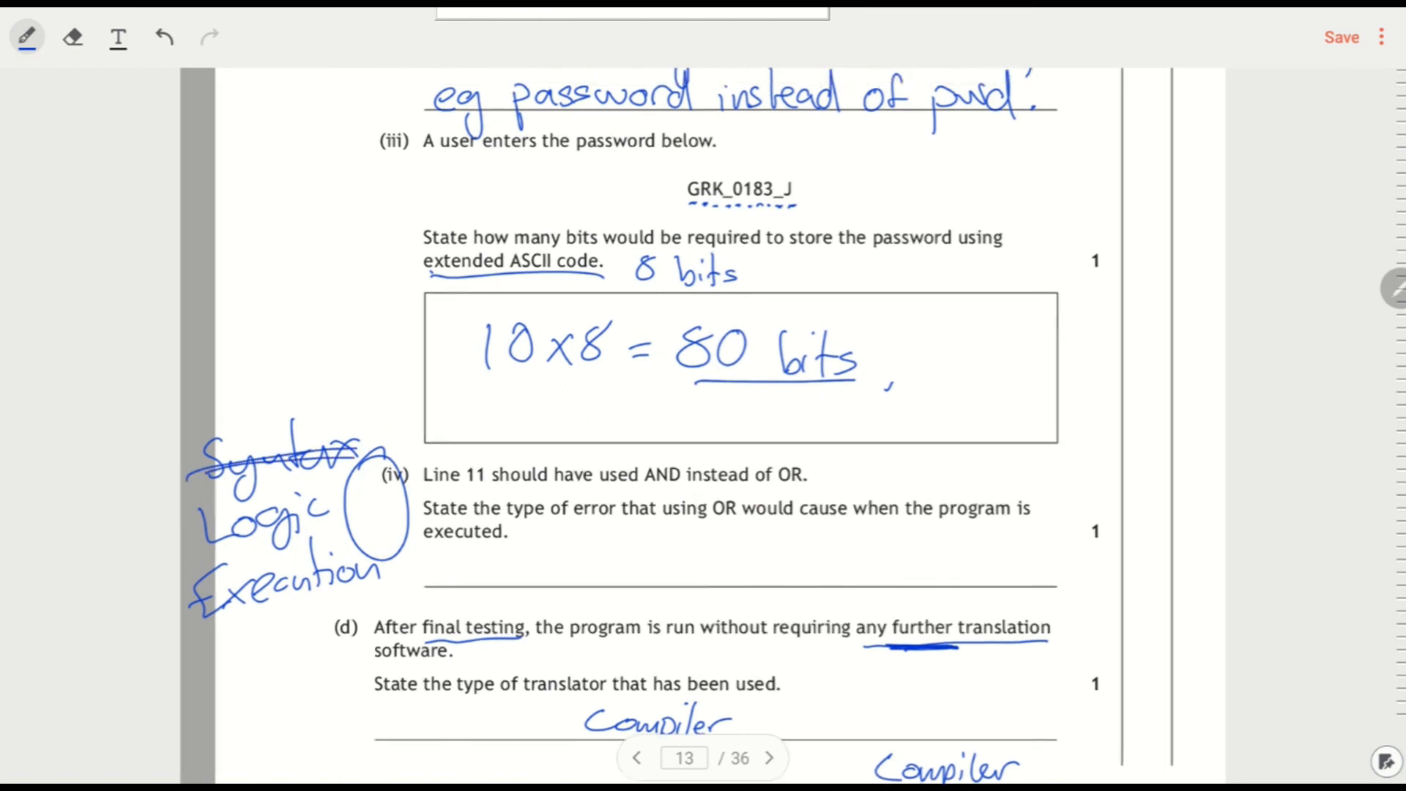
{"action": "scroll", "scroll_direction": "up", "scroll_amount": 3}
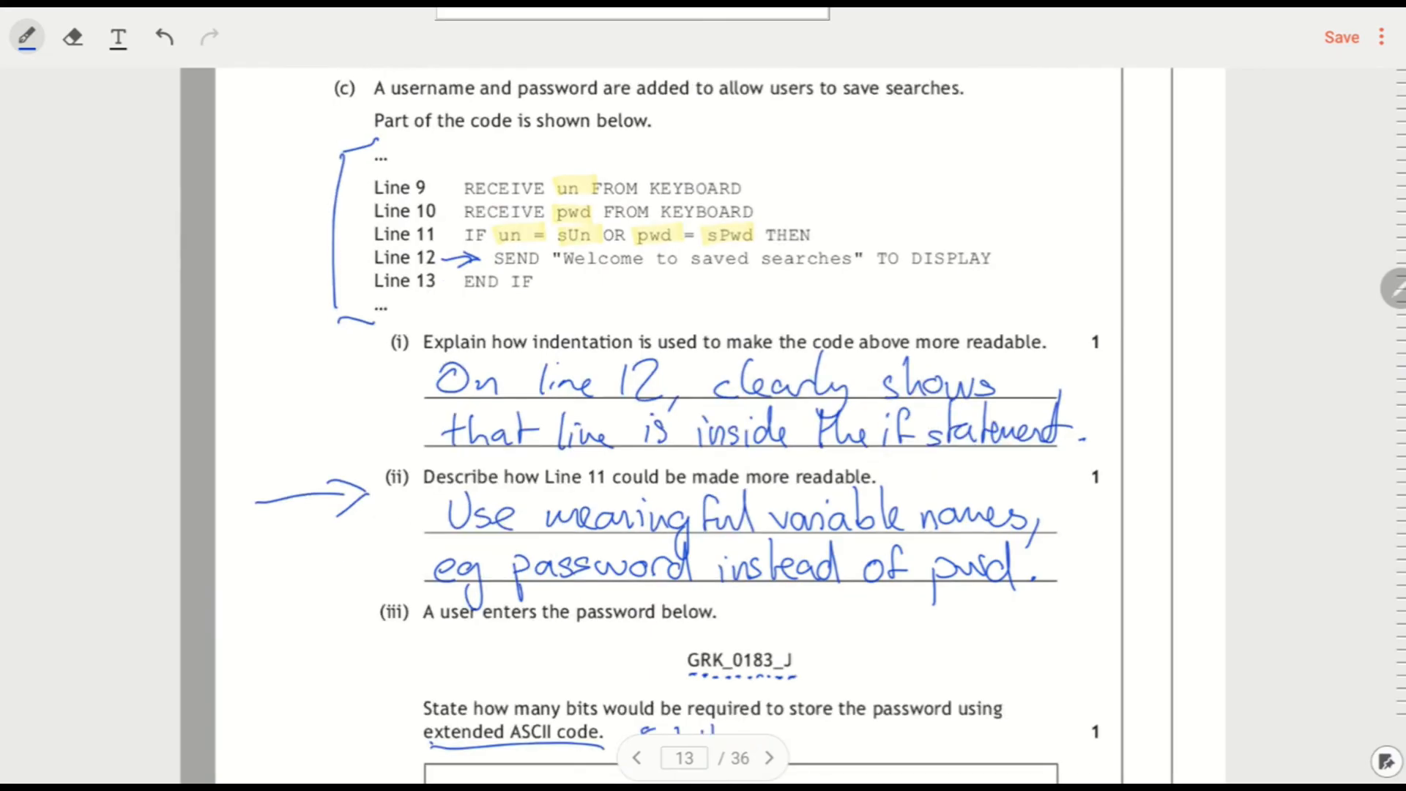
{"action": "scroll", "scroll_direction": "down", "scroll_amount": 3}
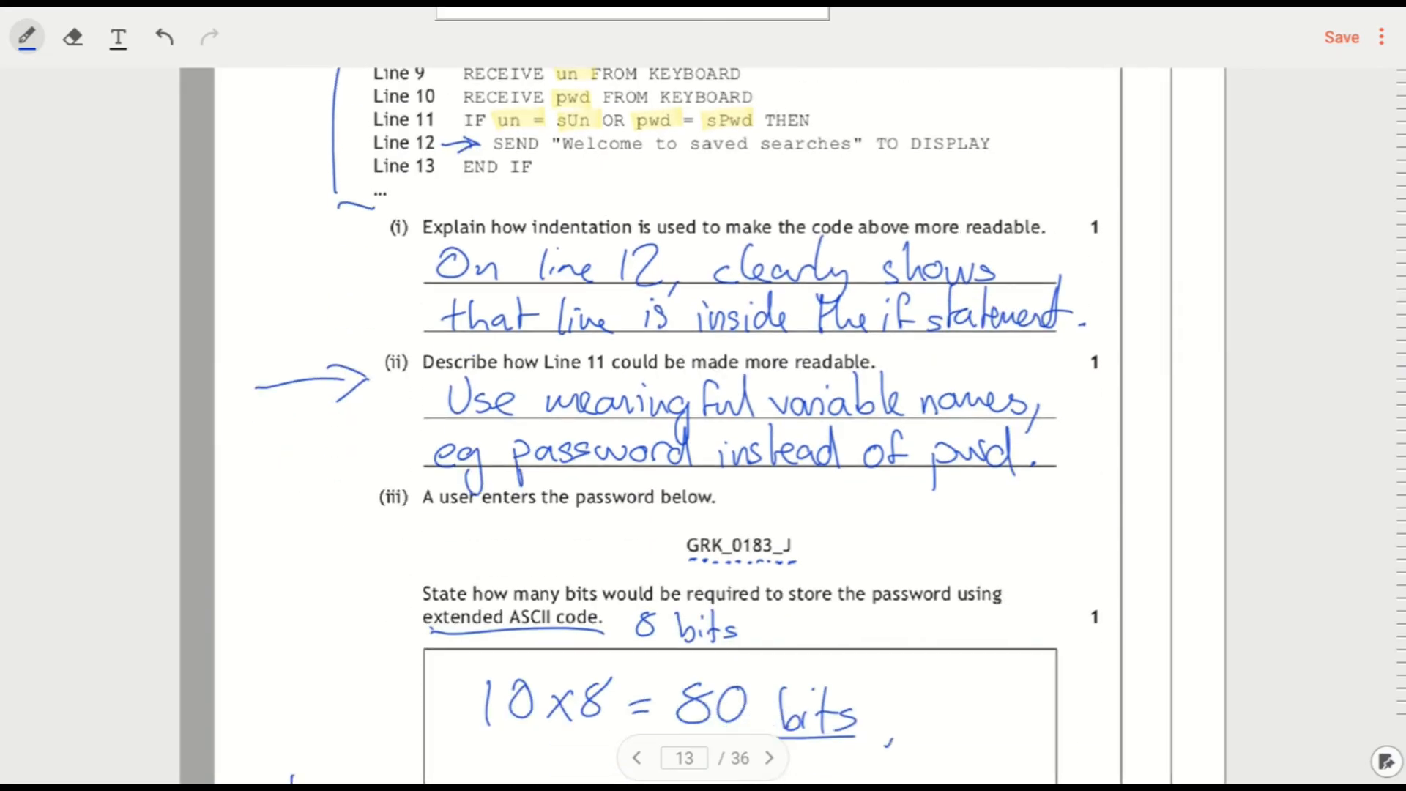
{"action": "scroll", "scroll_direction": "down", "scroll_amount": 3}
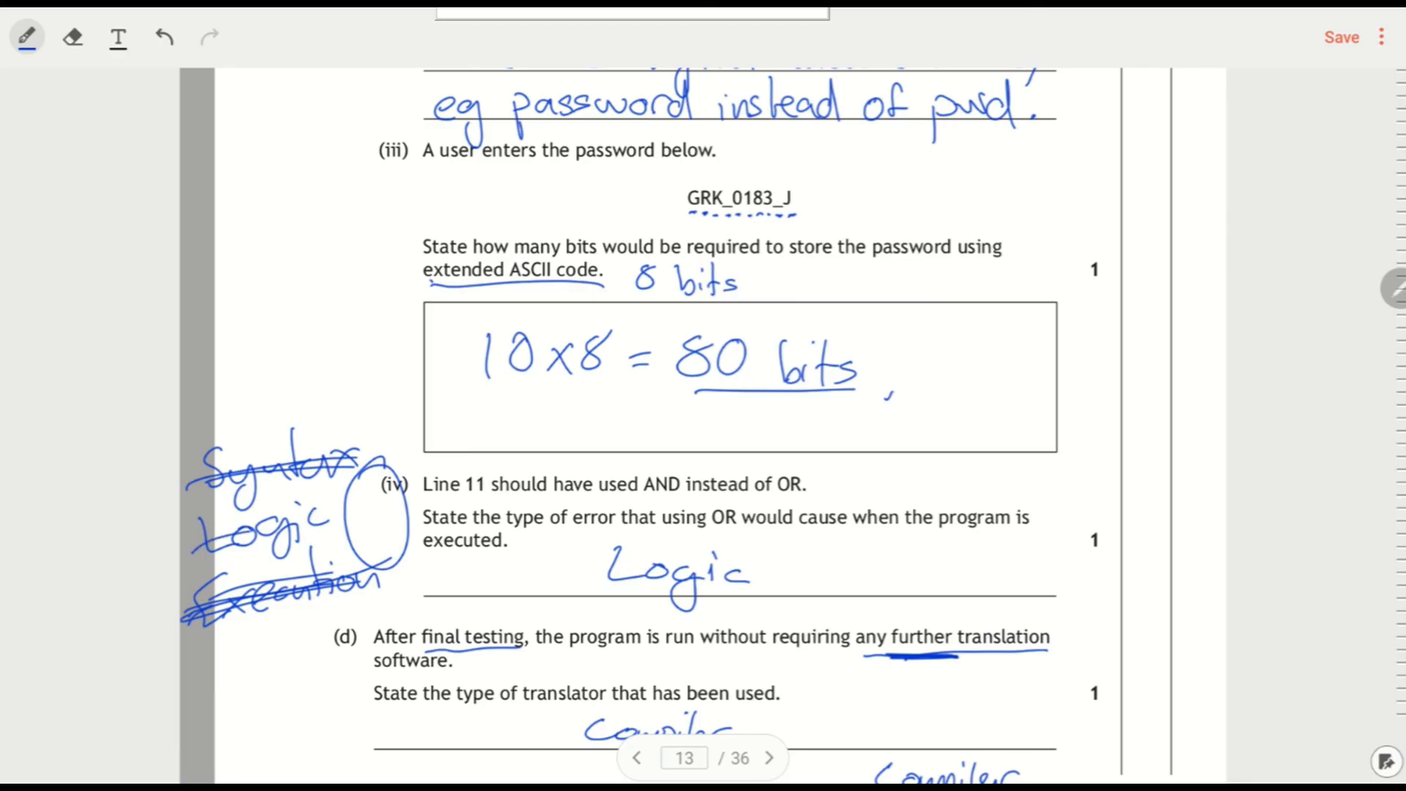
{"action": "scroll", "scroll_direction": "down", "scroll_amount": 3}
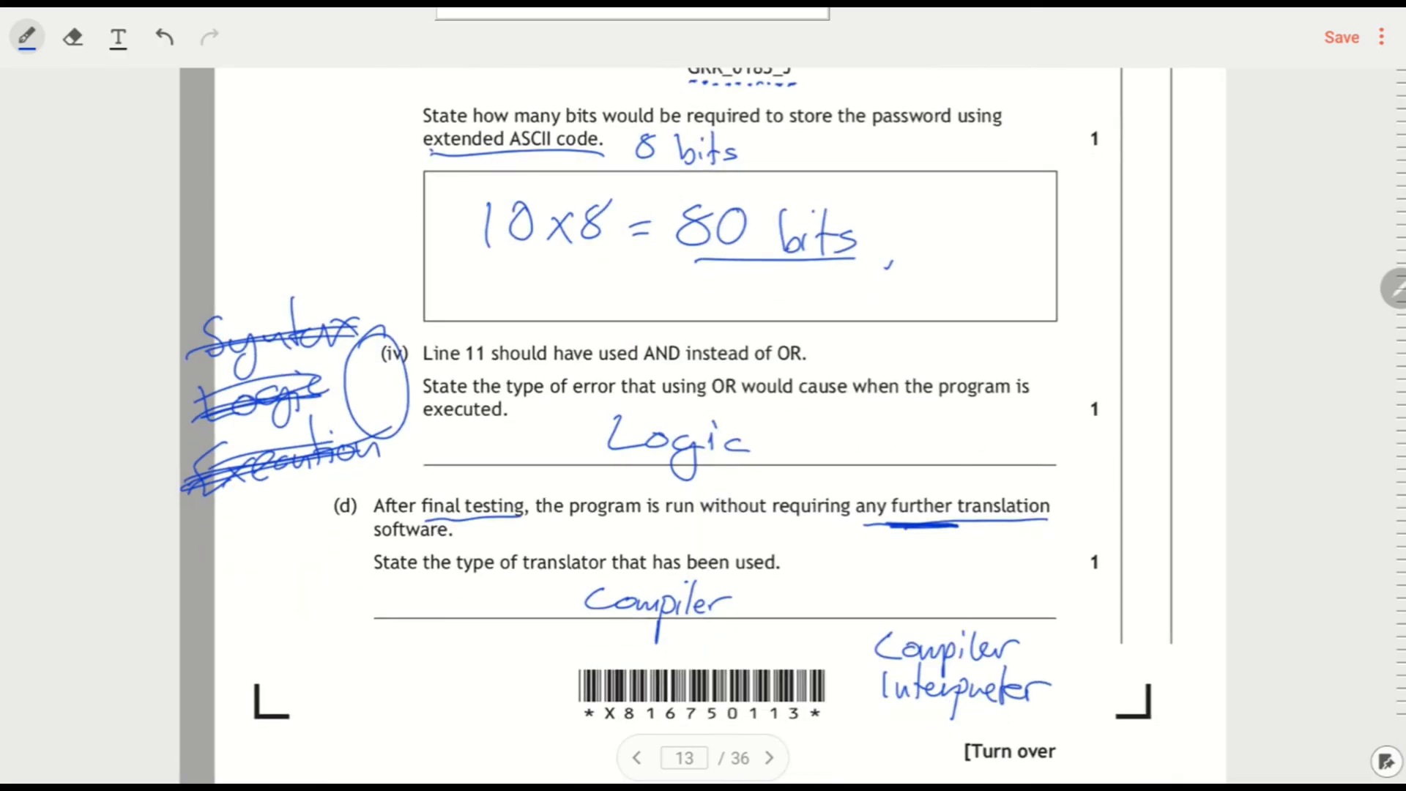